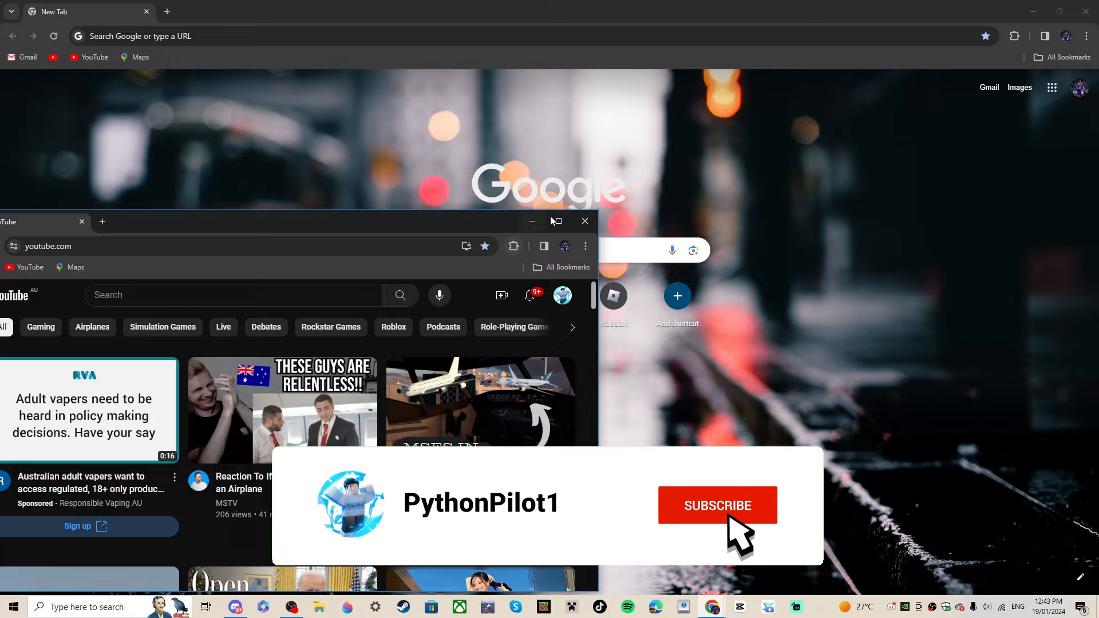
- Maximize the browser and start the 'IN GAME FOOTAGE? FlareFlight is next level...' video
left_click(555, 221)
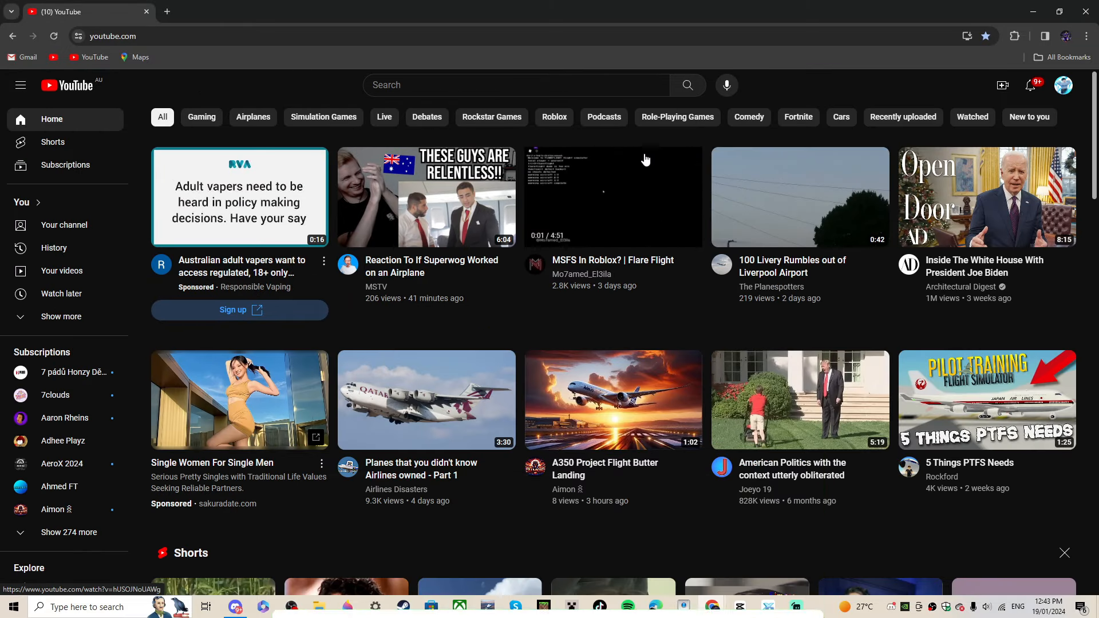
left_click(612, 196)
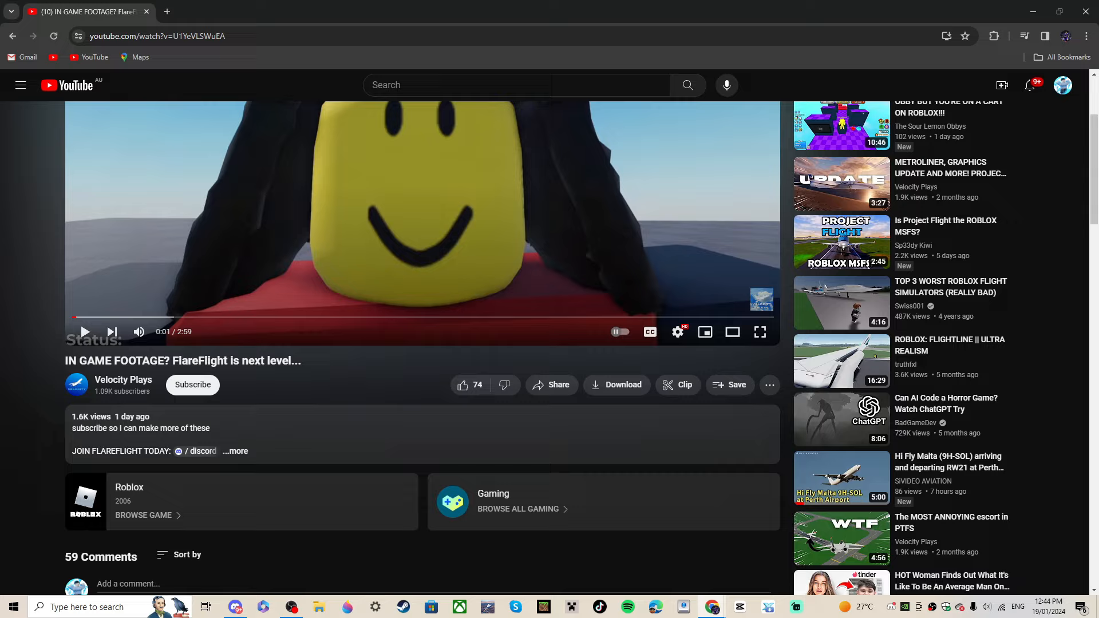
- Watch the video full screen and skip ahead to the cockpit panel footage at 1:28
left_click(759, 332)
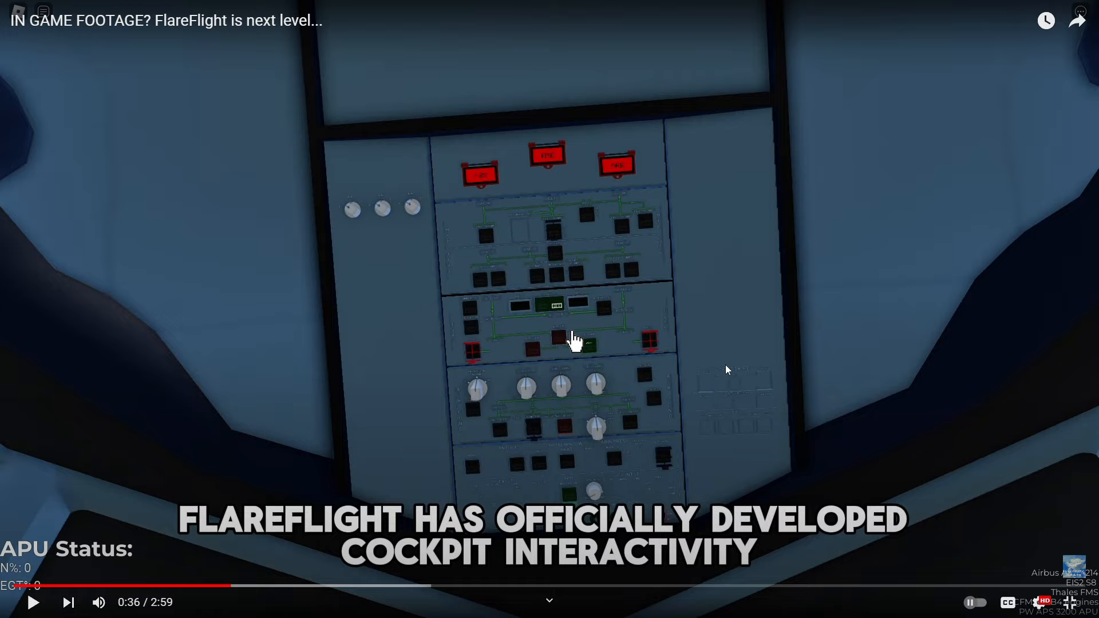
mouse_move(872, 435)
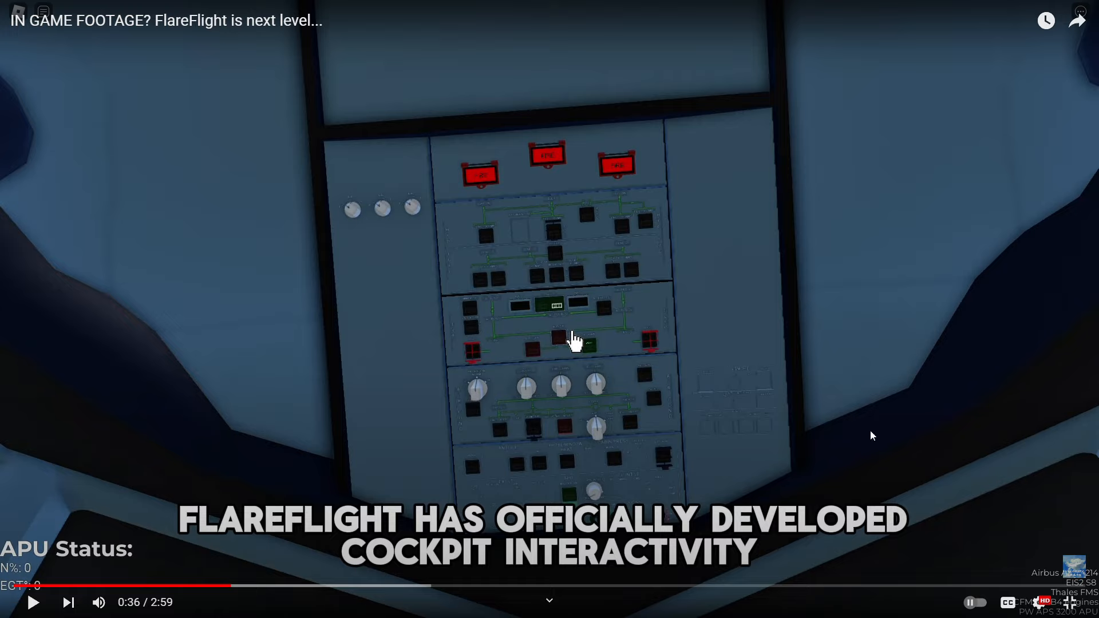
mouse_move(834, 415)
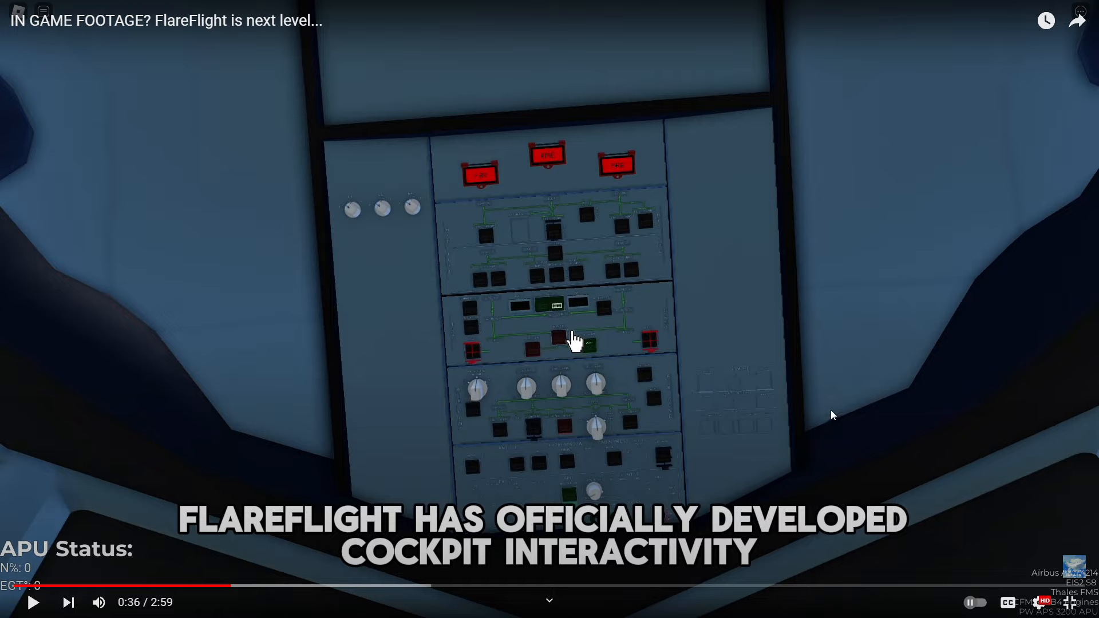
mouse_move(808, 380)
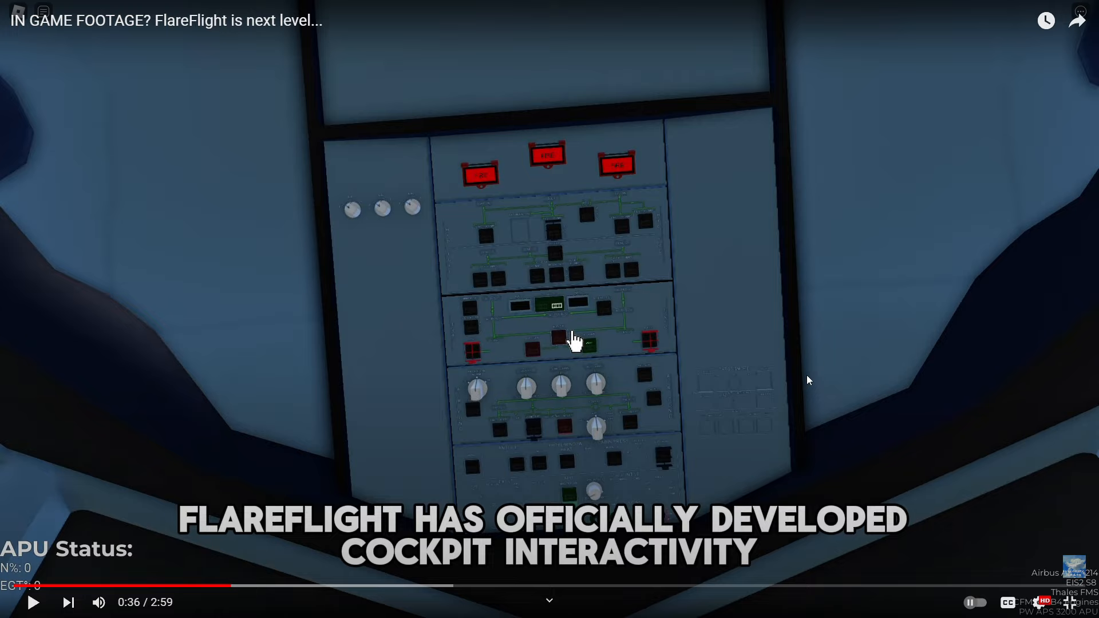
mouse_move(873, 393)
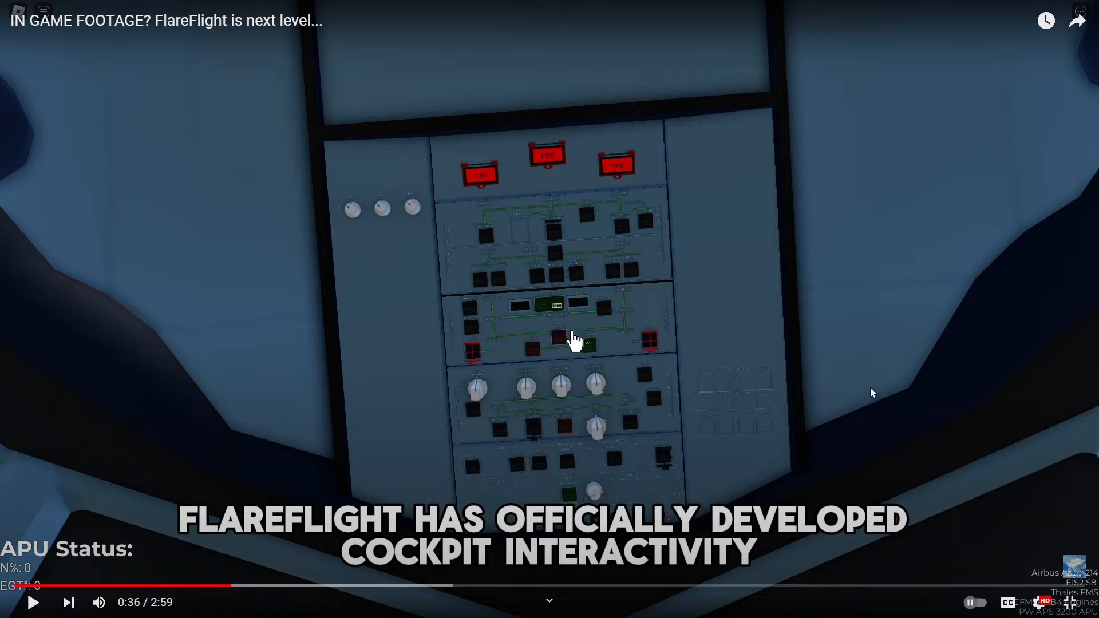
mouse_move(807, 383)
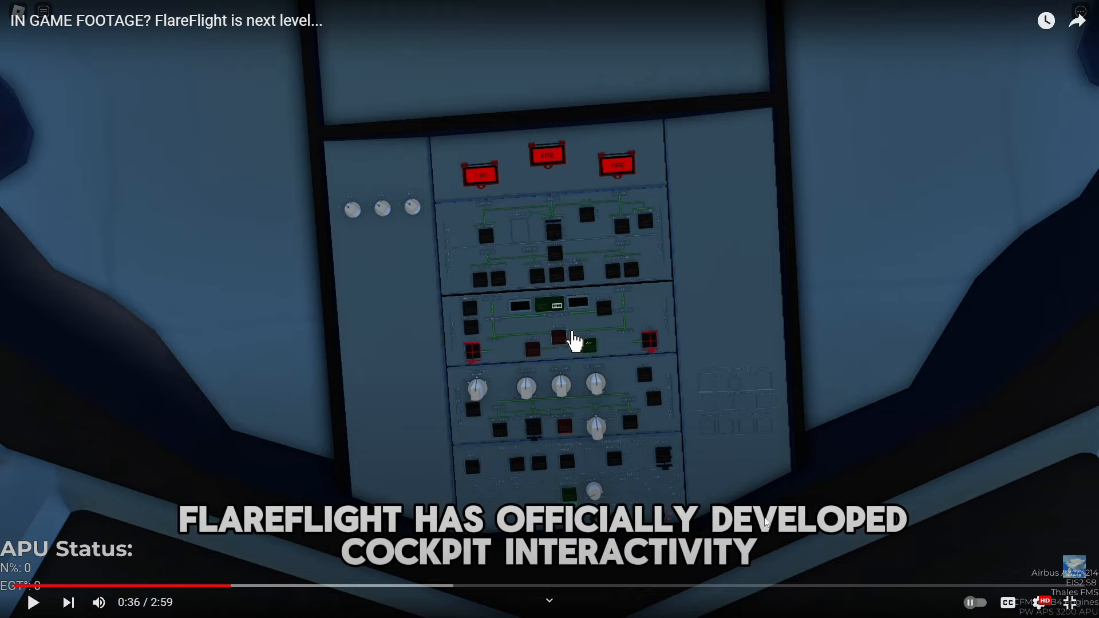
mouse_move(326, 571)
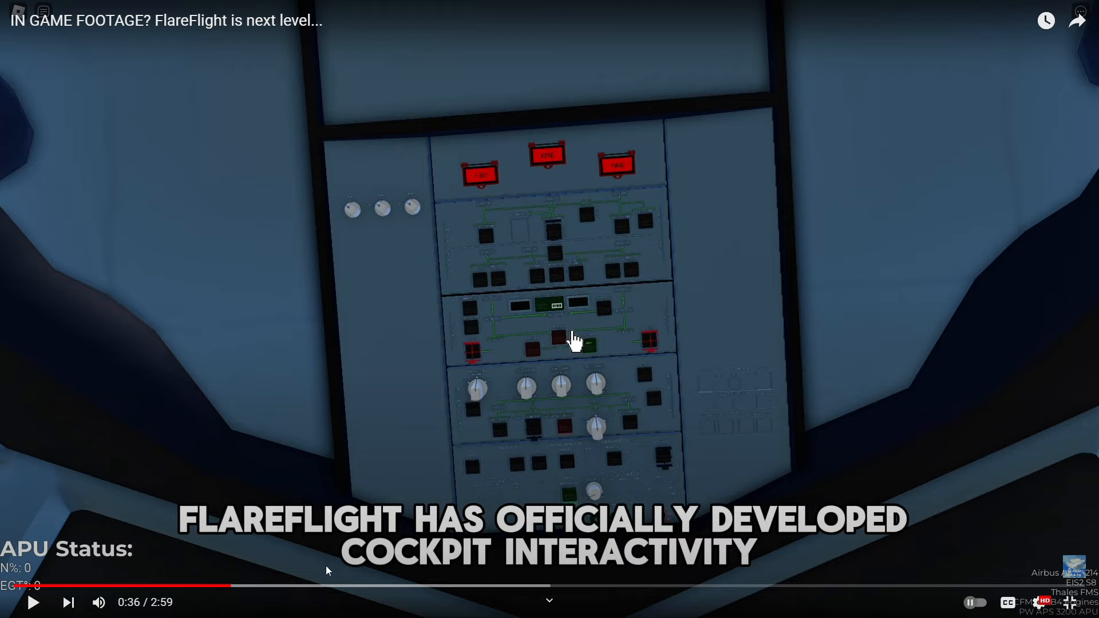
mouse_move(232, 586)
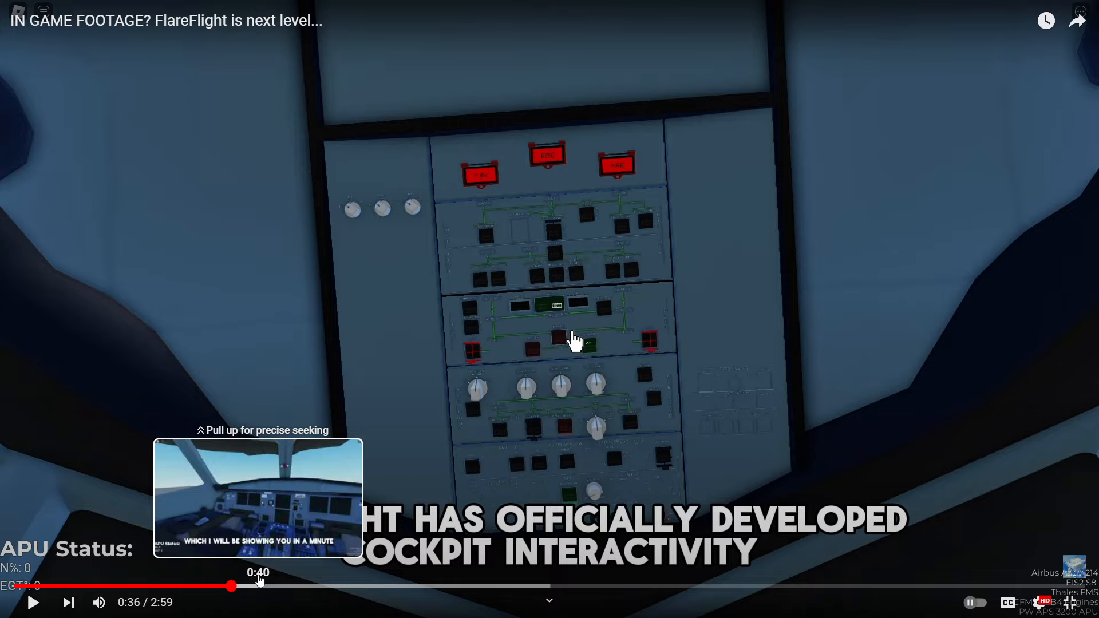
mouse_move(320, 426)
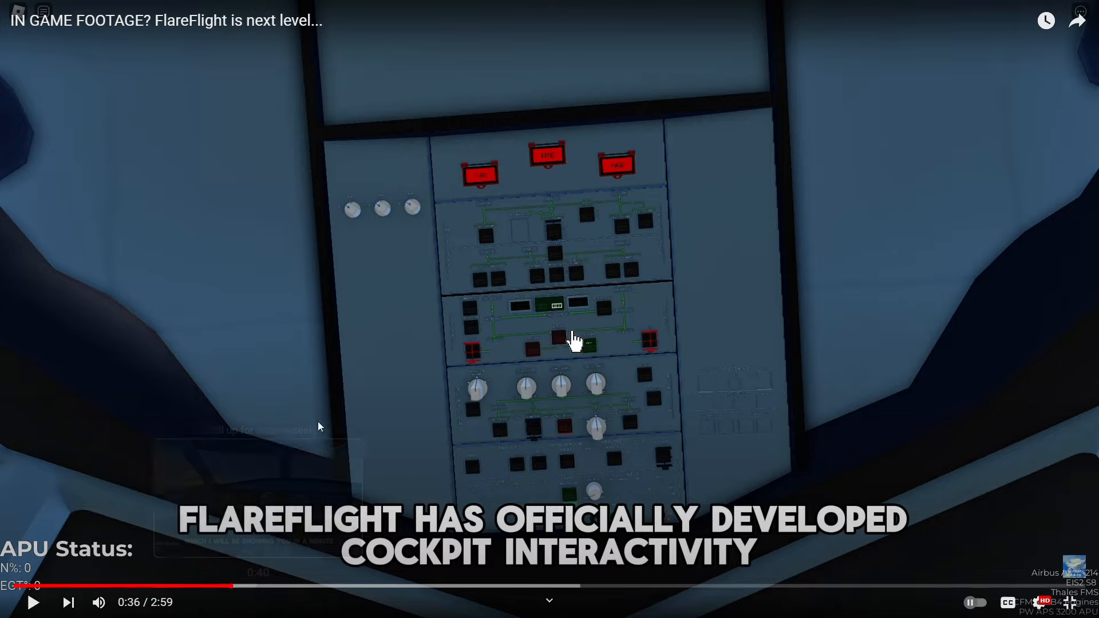
left_click(288, 587)
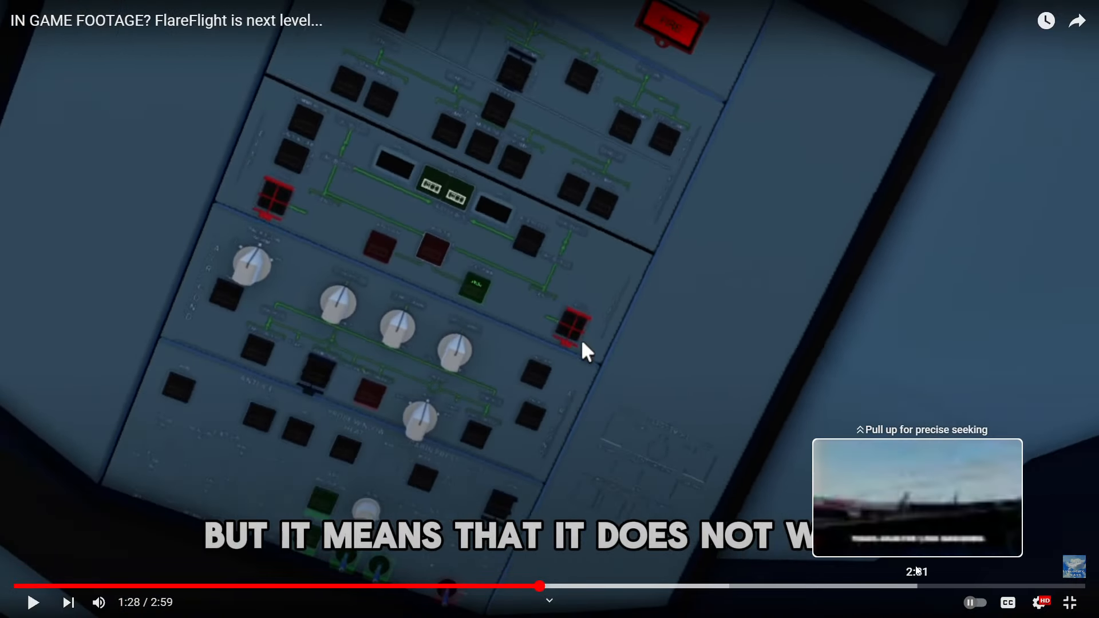
mouse_move(841, 481)
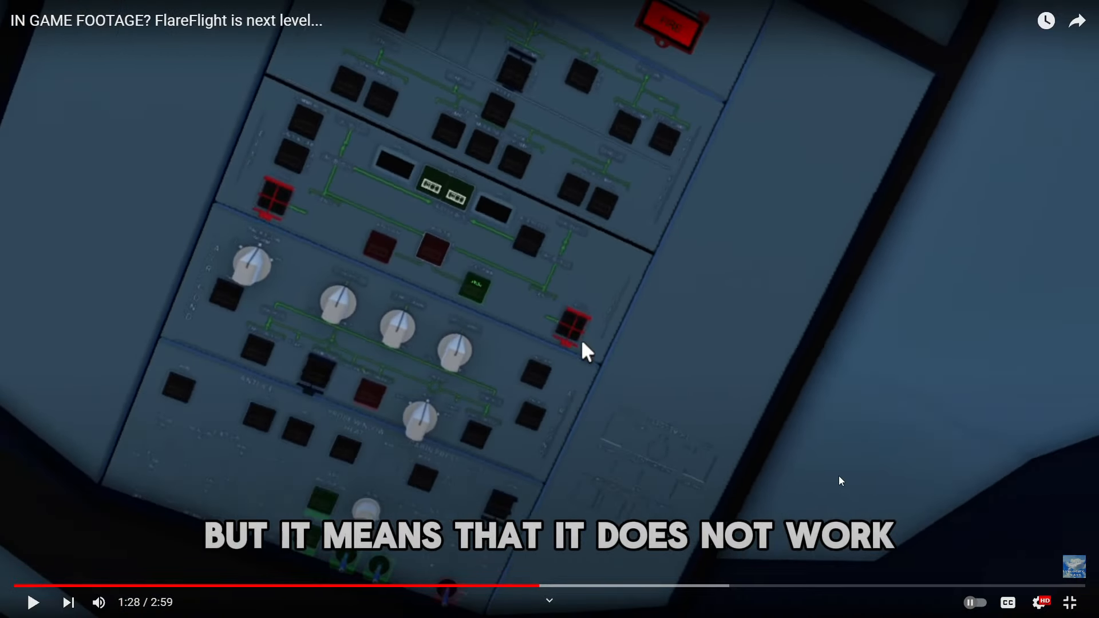
mouse_move(776, 587)
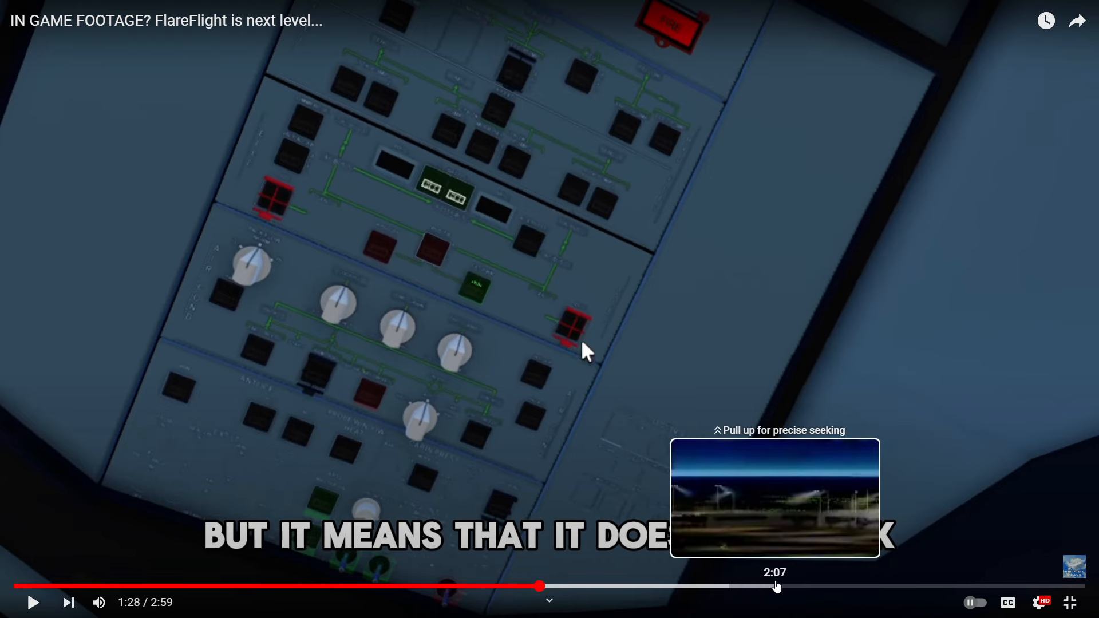
- Jump to 2:33 near the video's end and leave full screen back to the watch page
left_click(1055, 586)
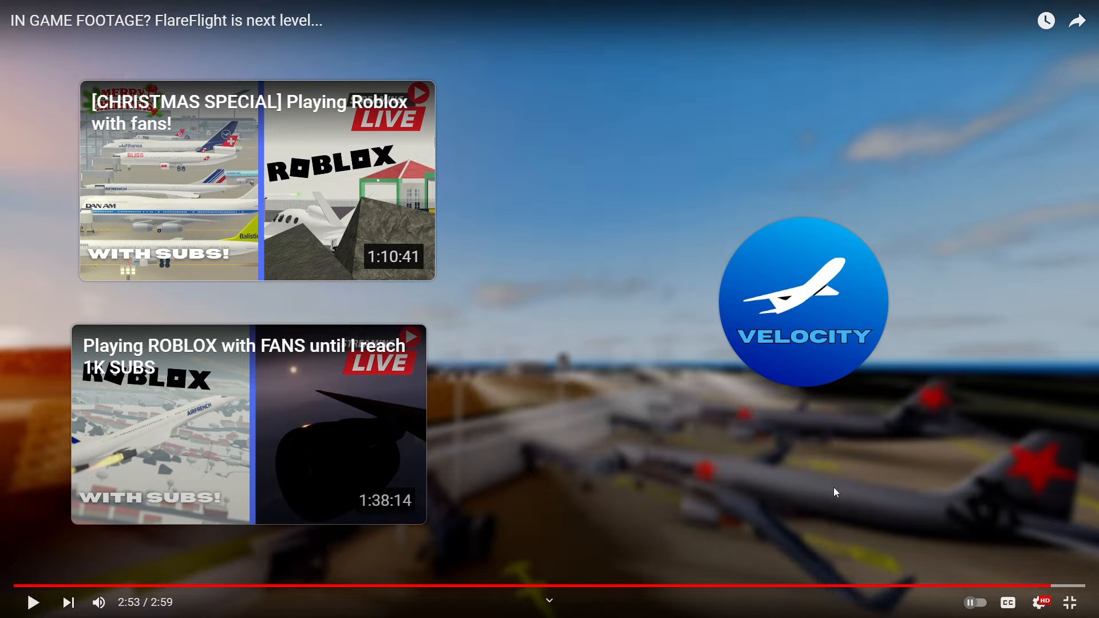
mouse_move(803, 501)
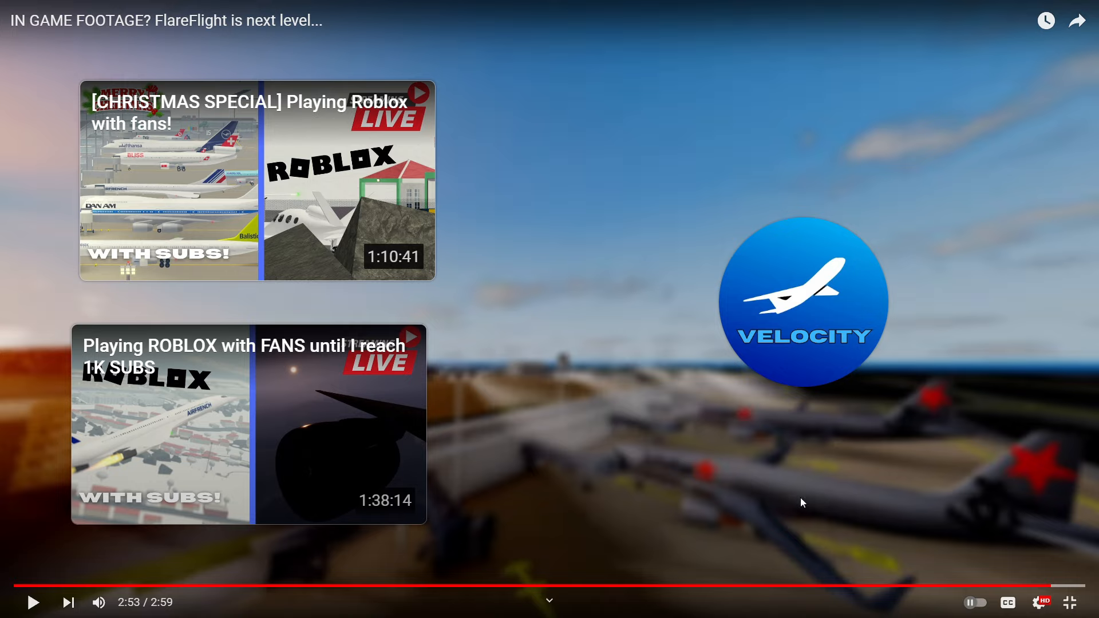
mouse_move(628, 587)
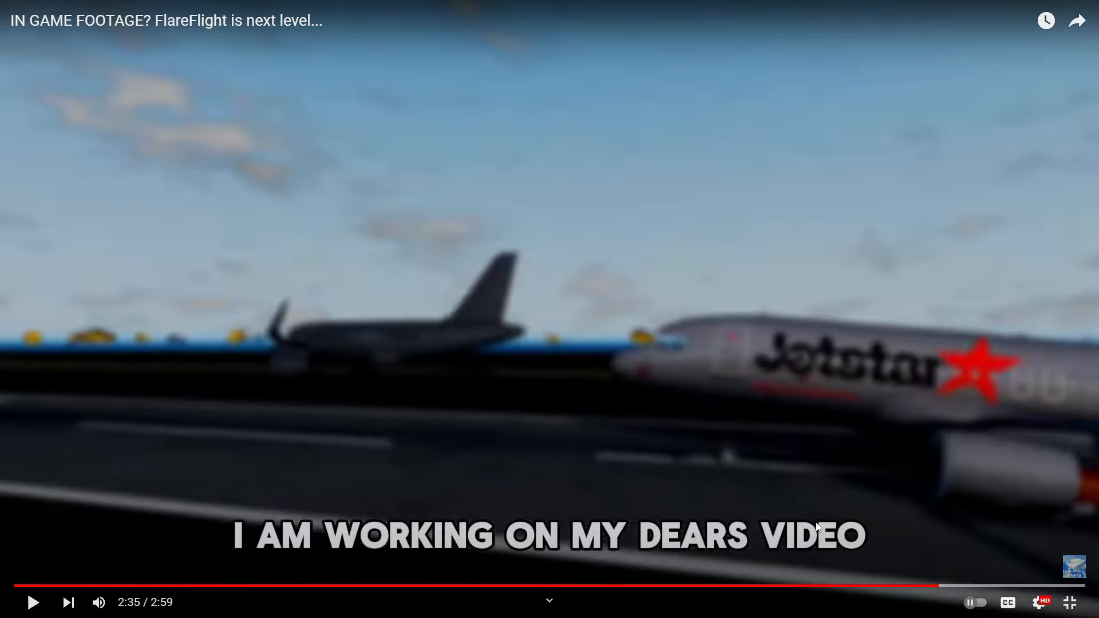
mouse_move(1073, 601)
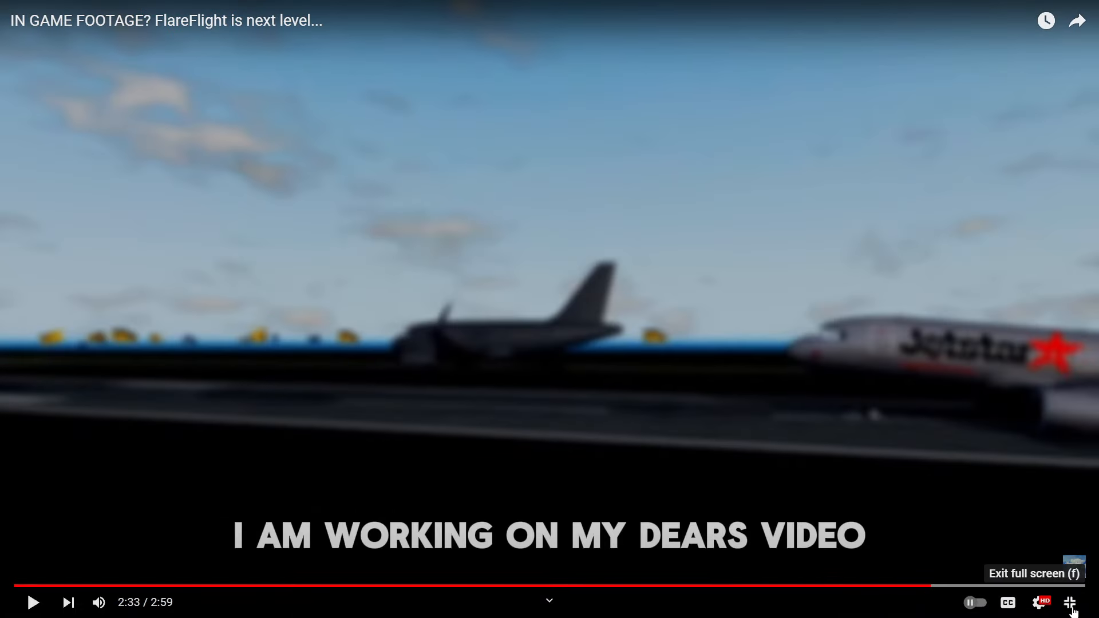
left_click(1072, 603)
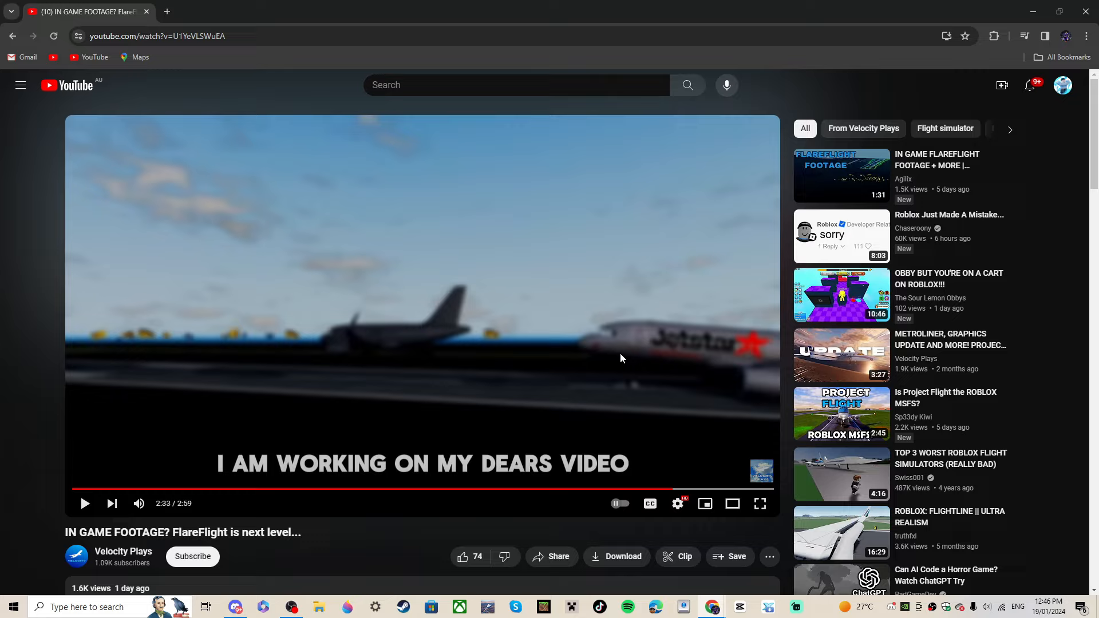
mouse_move(863, 128)
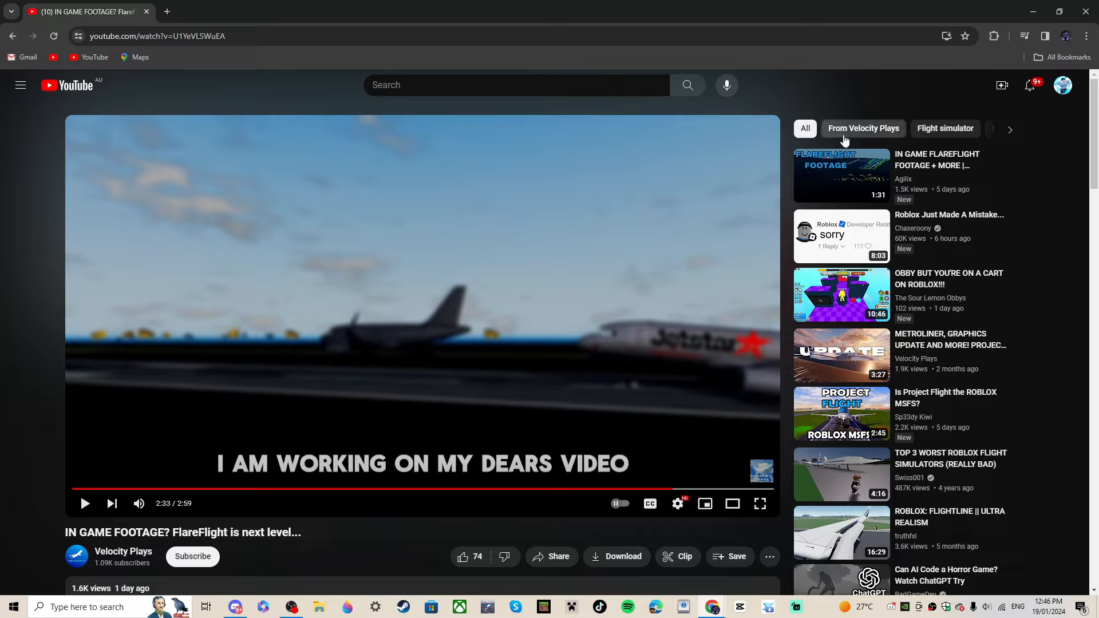
mouse_move(1030, 86)
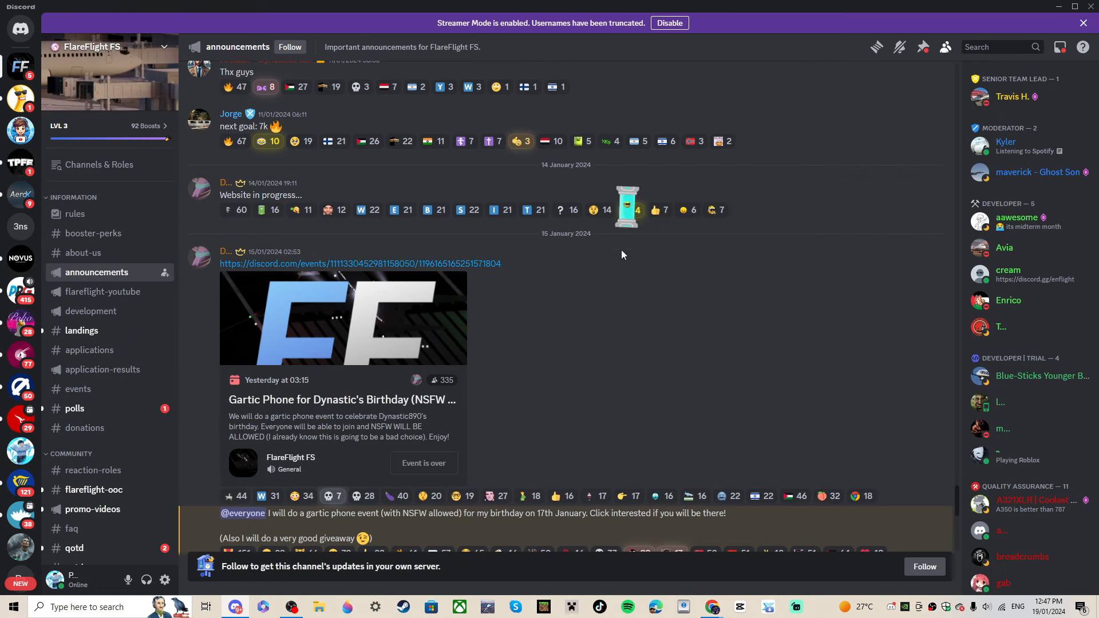
- Scroll the #development channel back and play the short Master Warn video clip
scroll("down", 3)
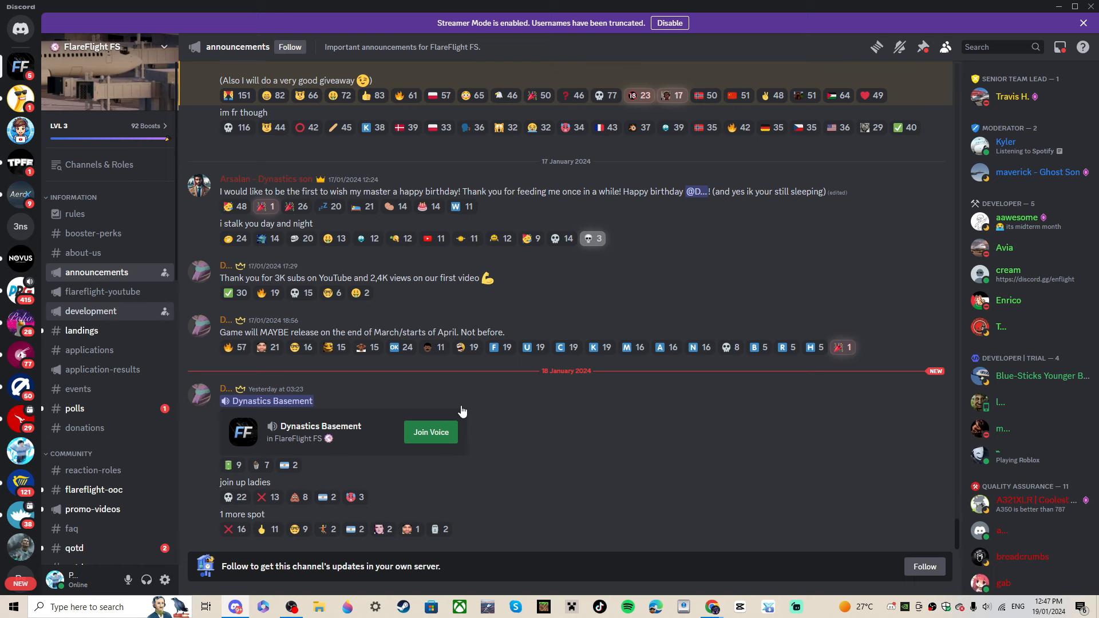
left_click(91, 311)
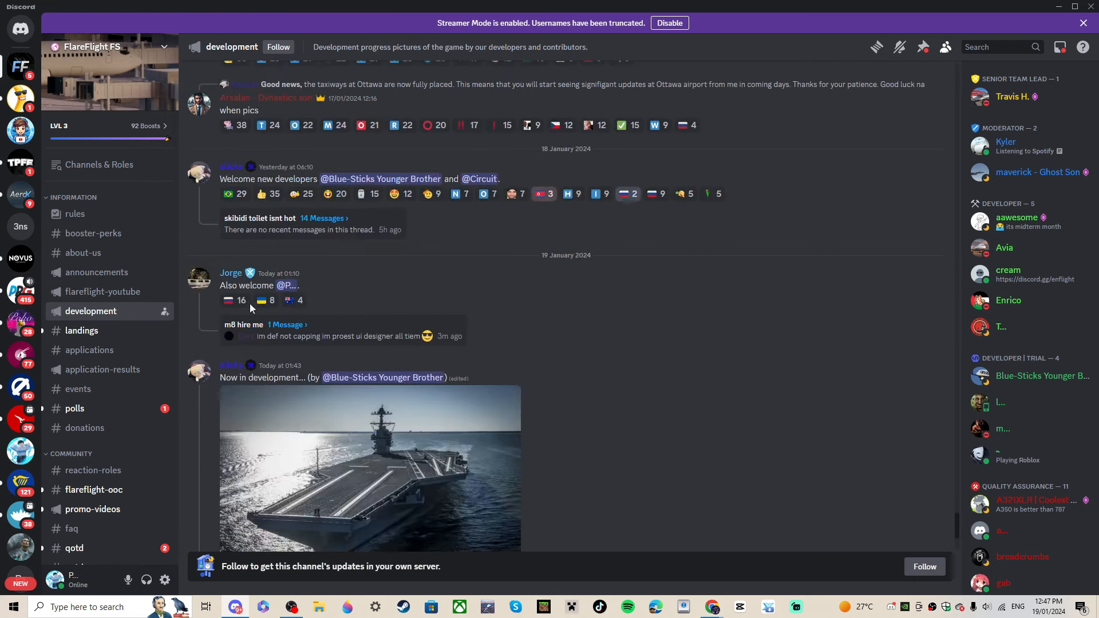
scroll("down", 3)
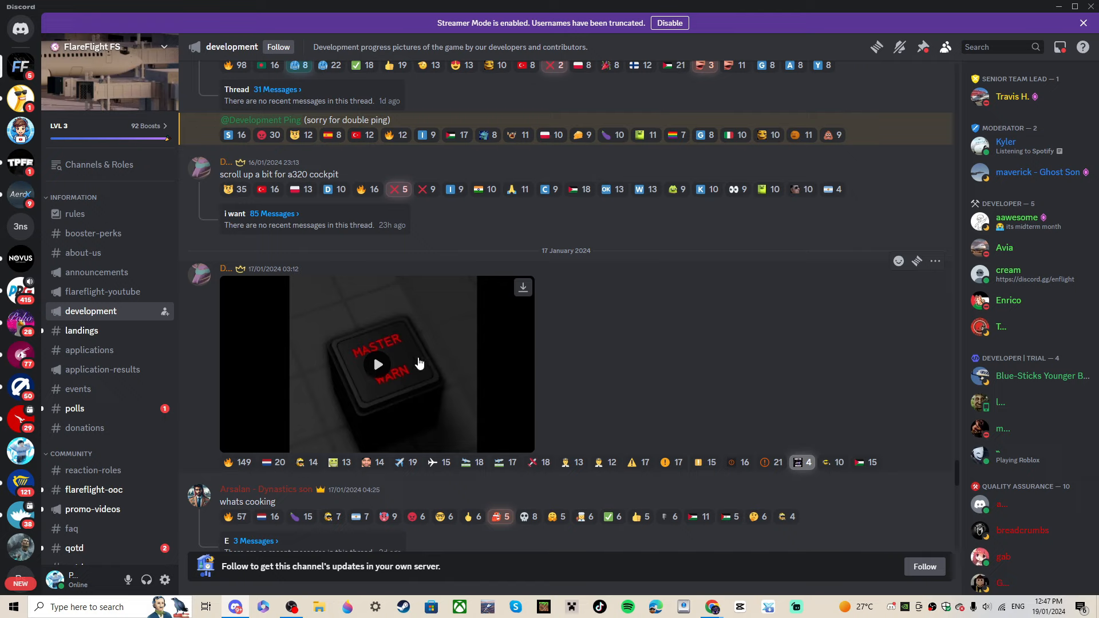
left_click(376, 364)
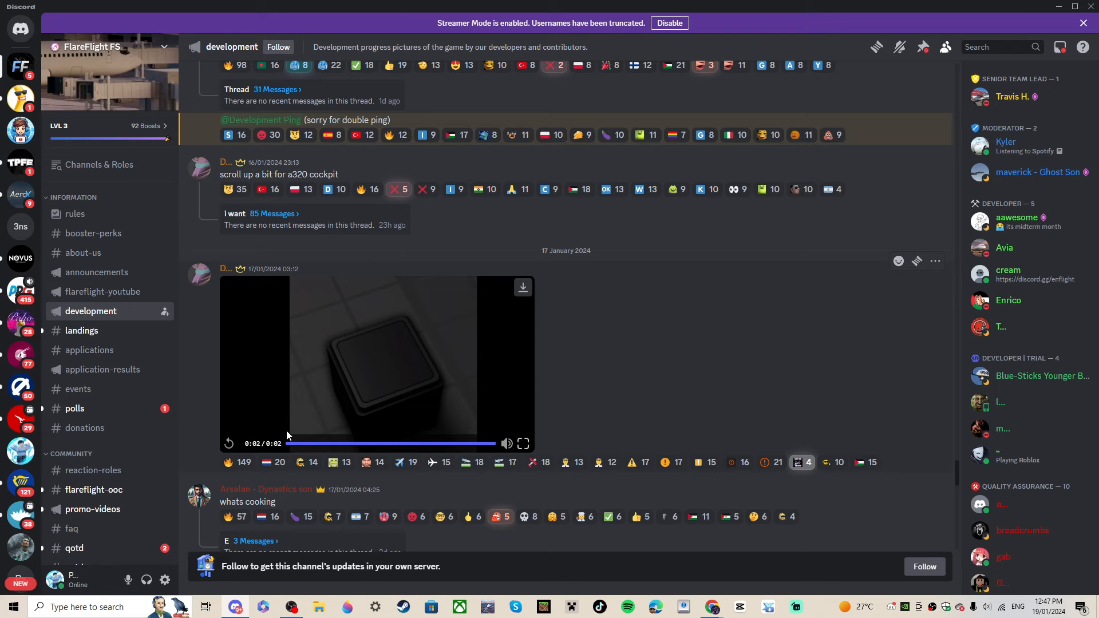
- Continue back to the 16 January head developer resignation and farewell-to-Aaron posts
scroll("up", 3)
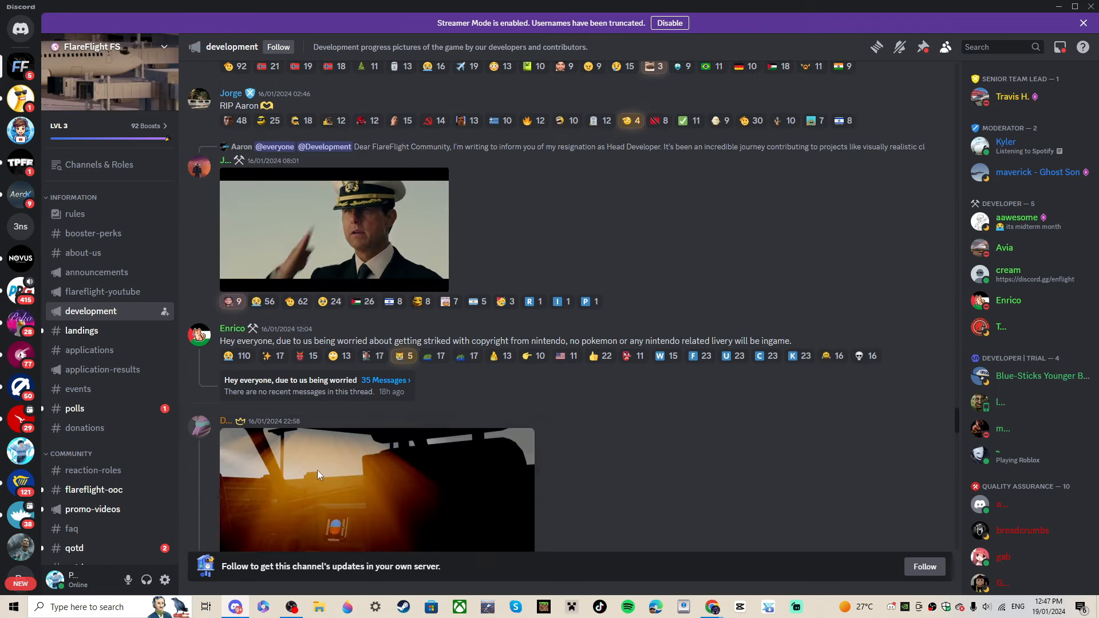
left_click(377, 489)
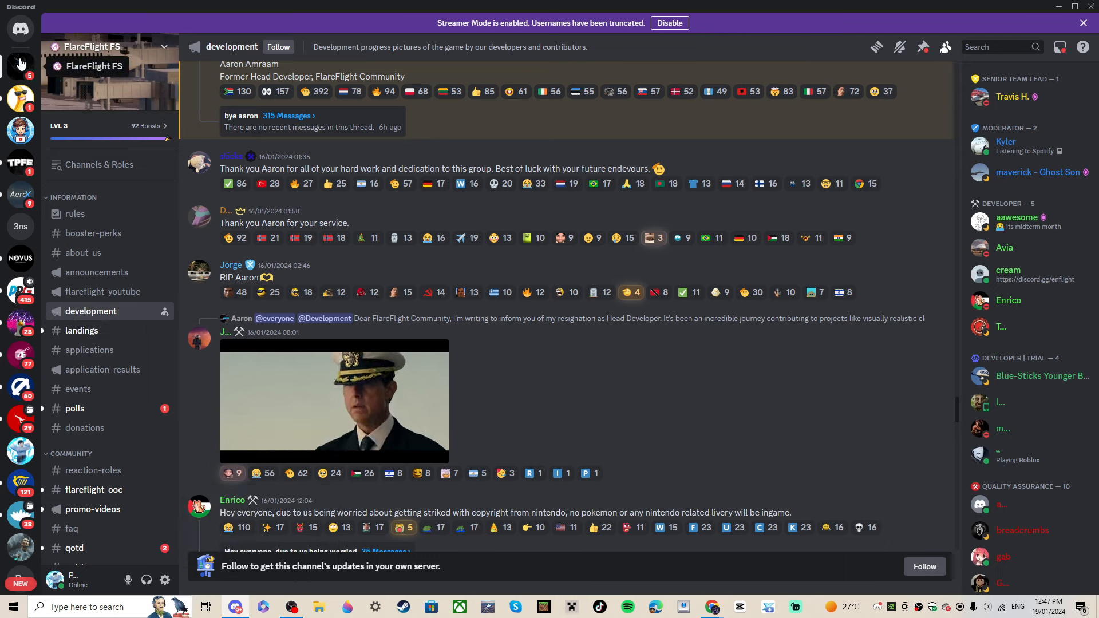
mouse_move(21, 258)
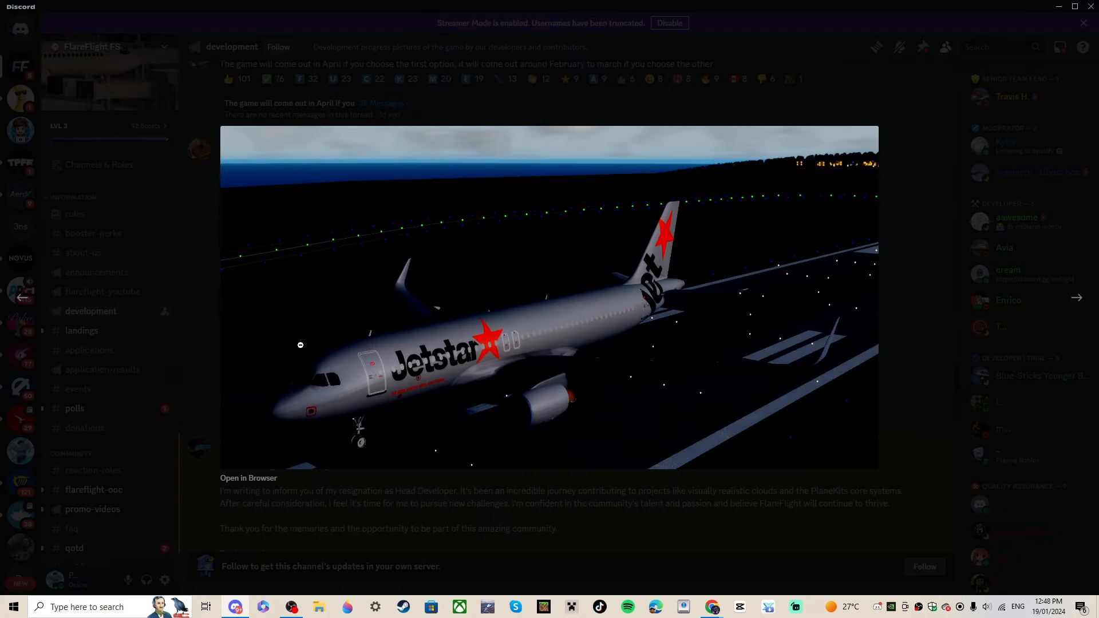
mouse_move(418, 449)
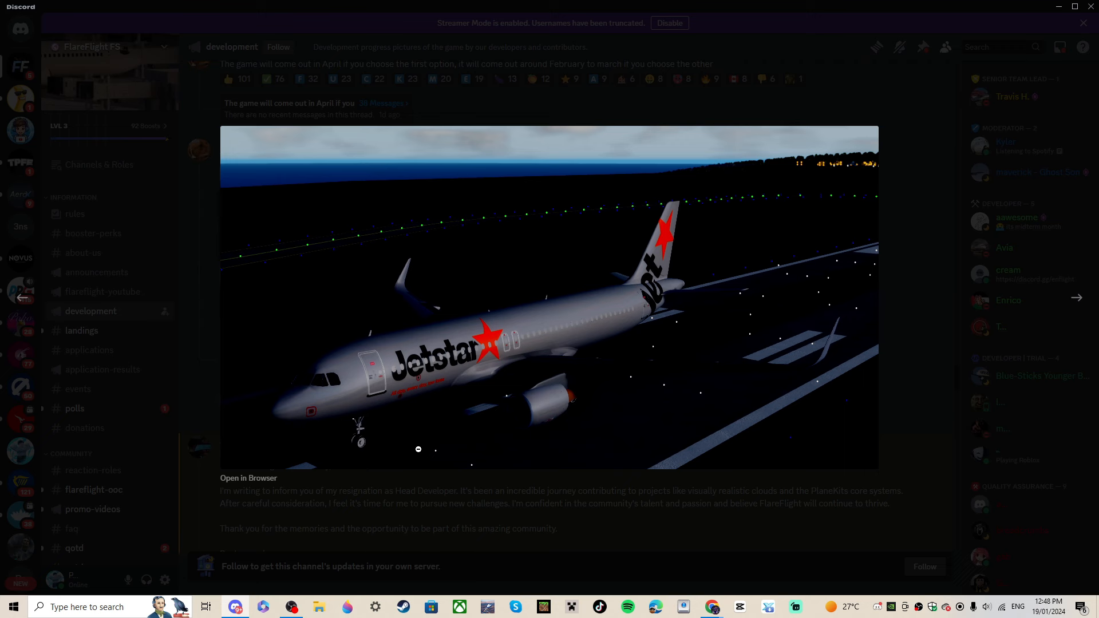
mouse_move(96, 367)
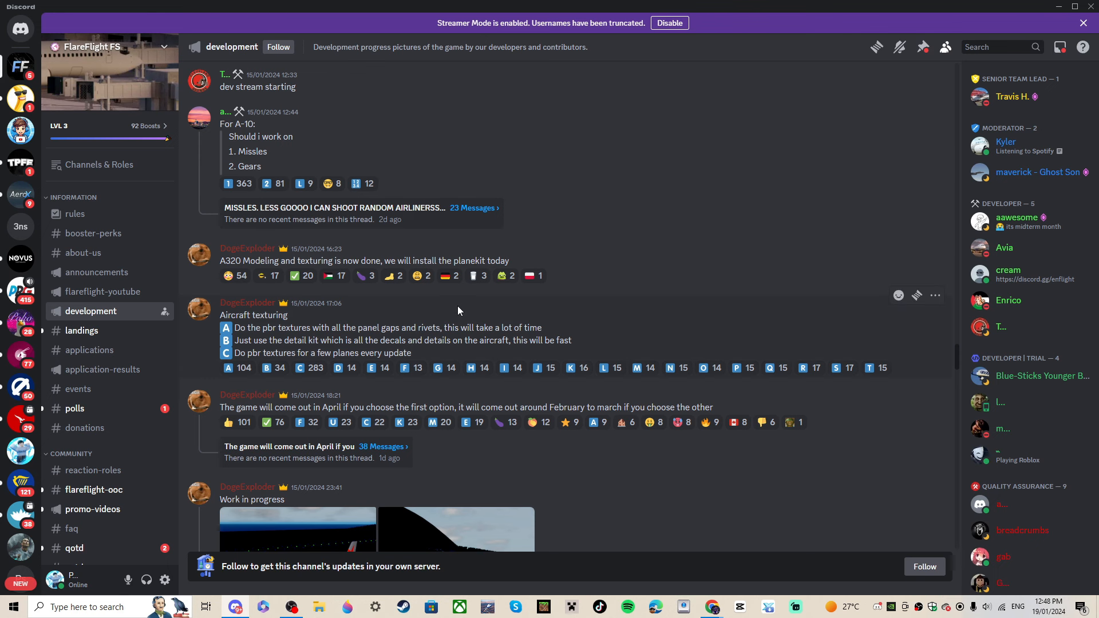
- Highlight 'April' in the release post, read the texturing poll, and scroll to the 10 January posts
double_click(331, 408)
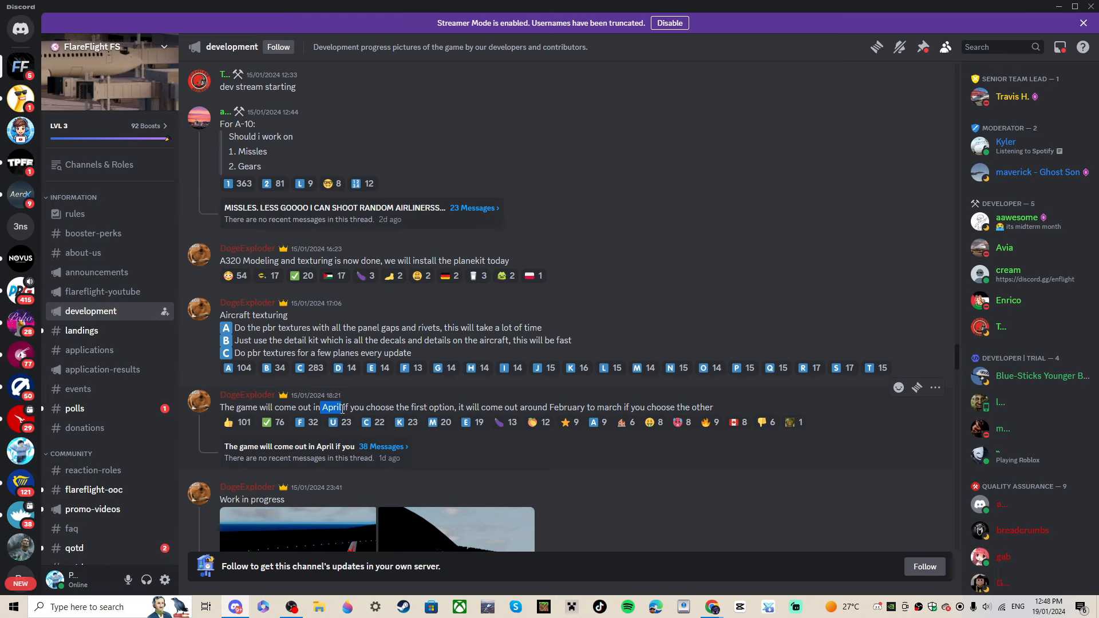
mouse_move(830, 402)
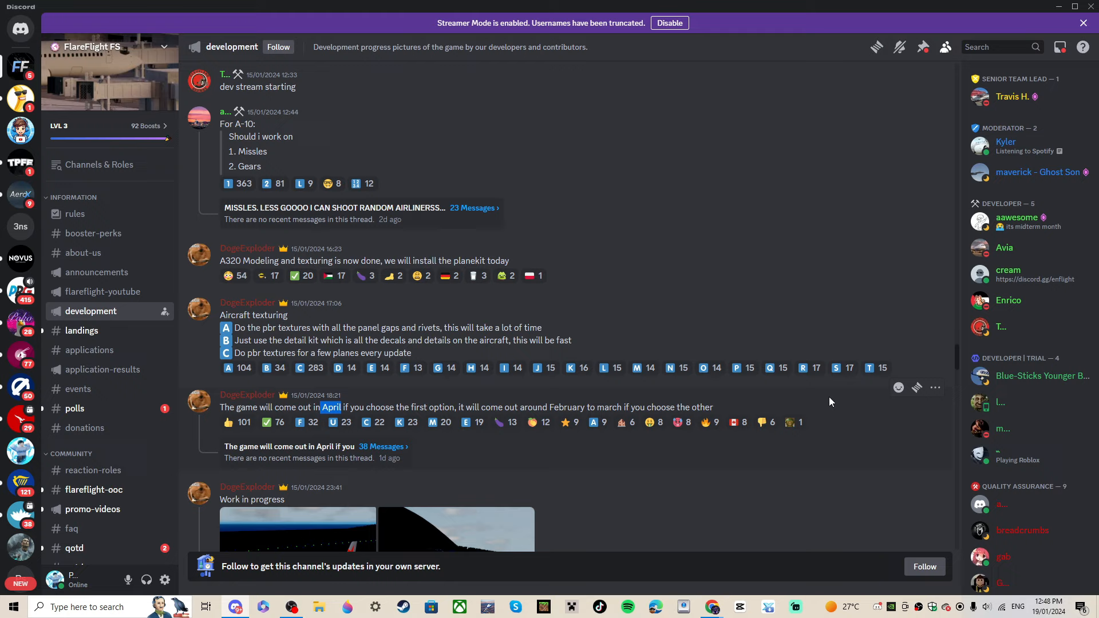
scroll("down", 3)
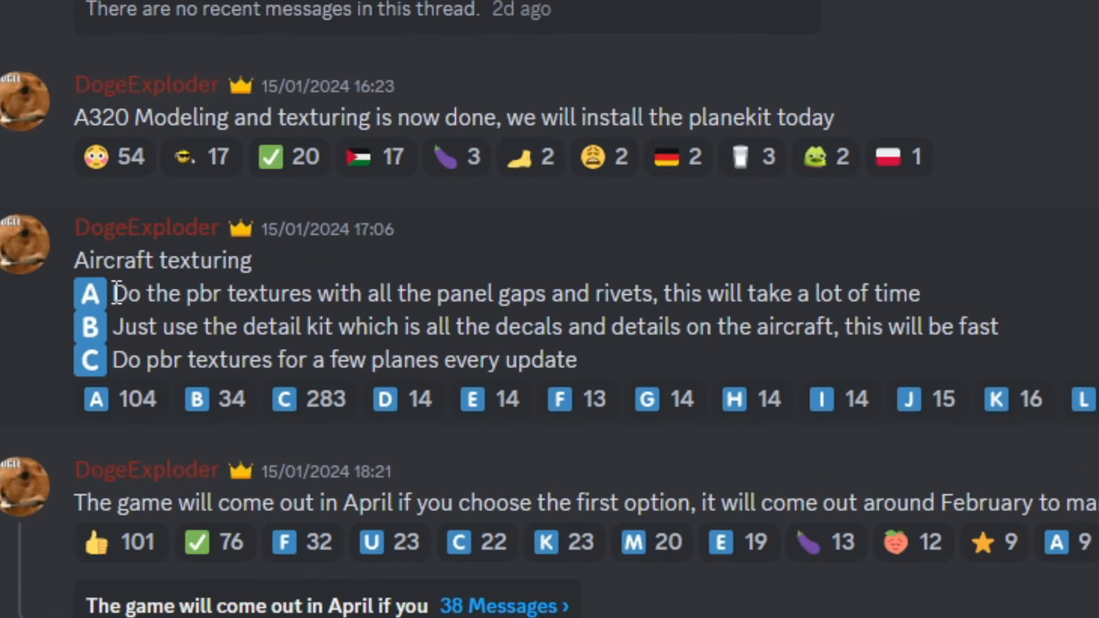
mouse_move(924, 291)
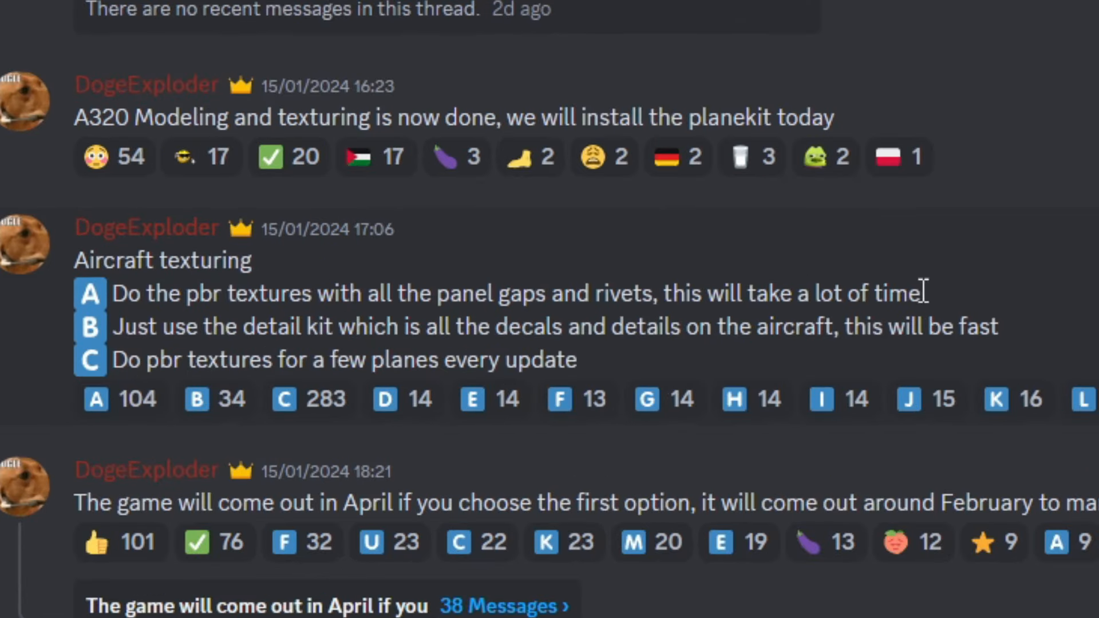
mouse_move(536, 360)
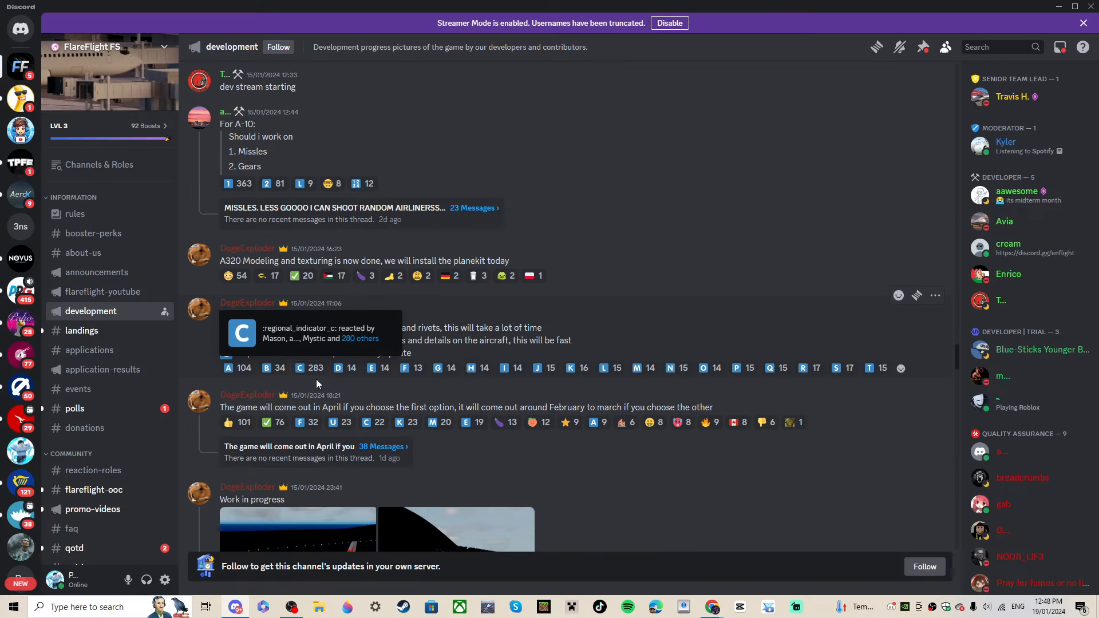
left_click(1074, 6)
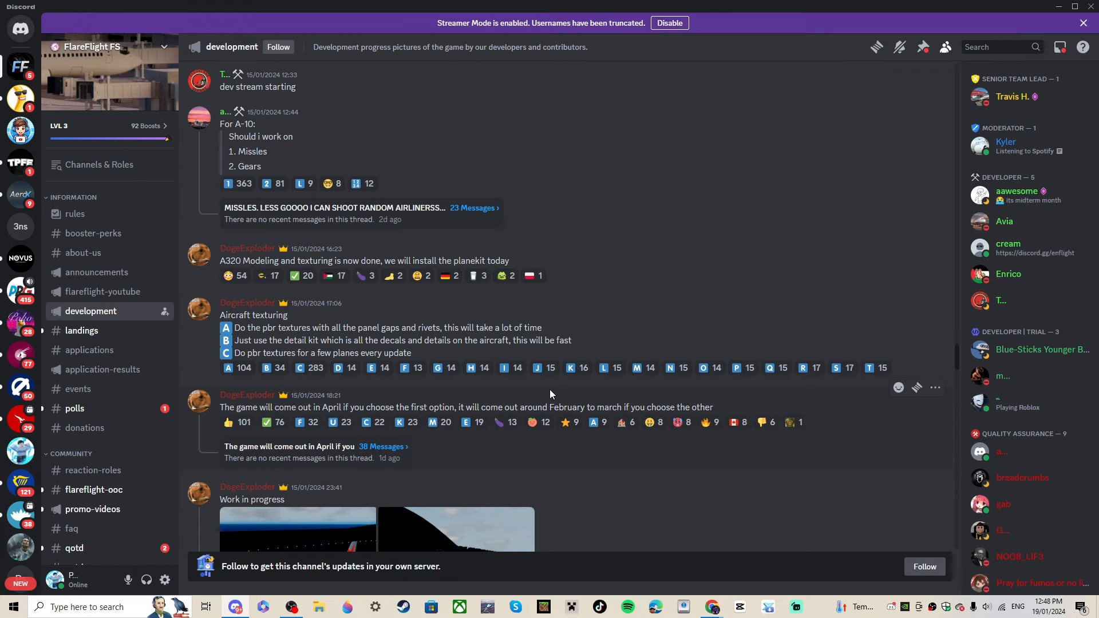
mouse_move(563, 402)
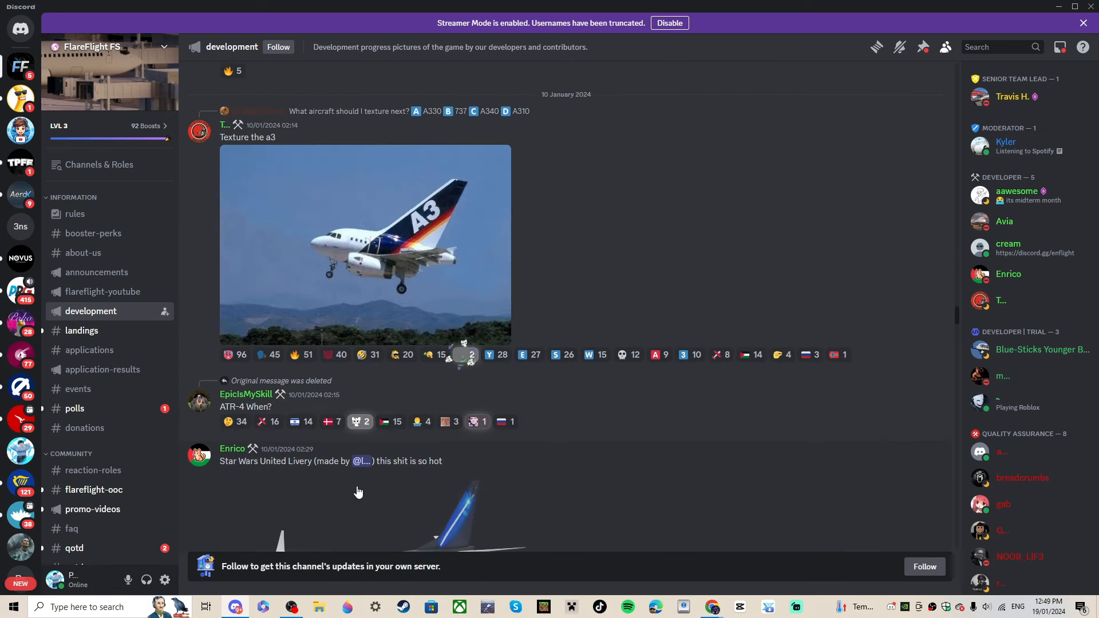
- Scroll back through the development channel past the Boeing 717 and Air France posts
scroll("up", 3)
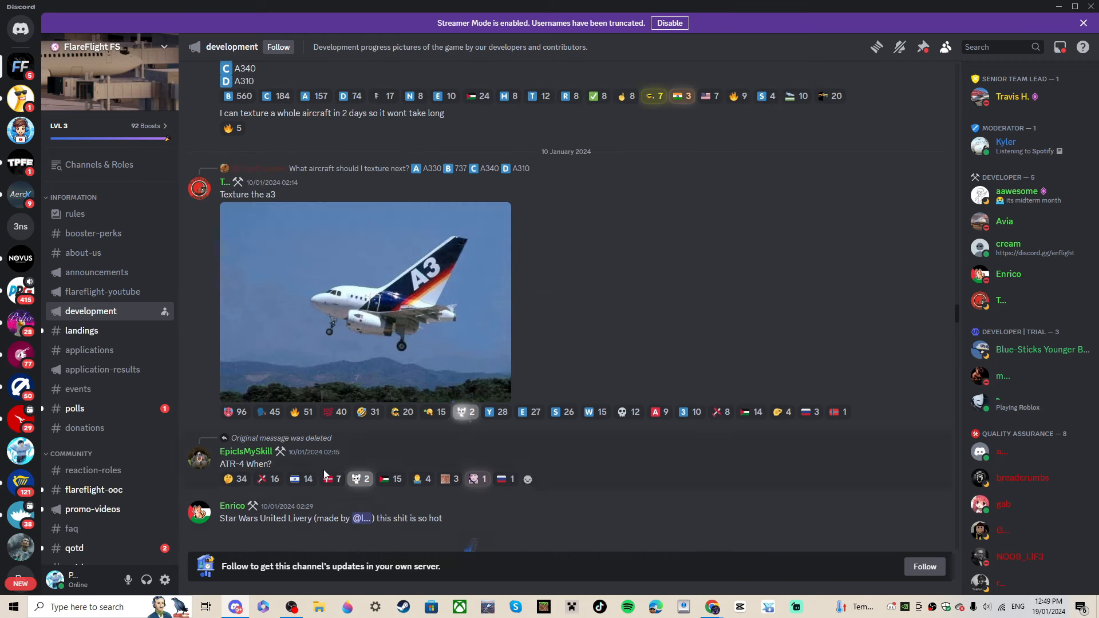
scroll("down", 3)
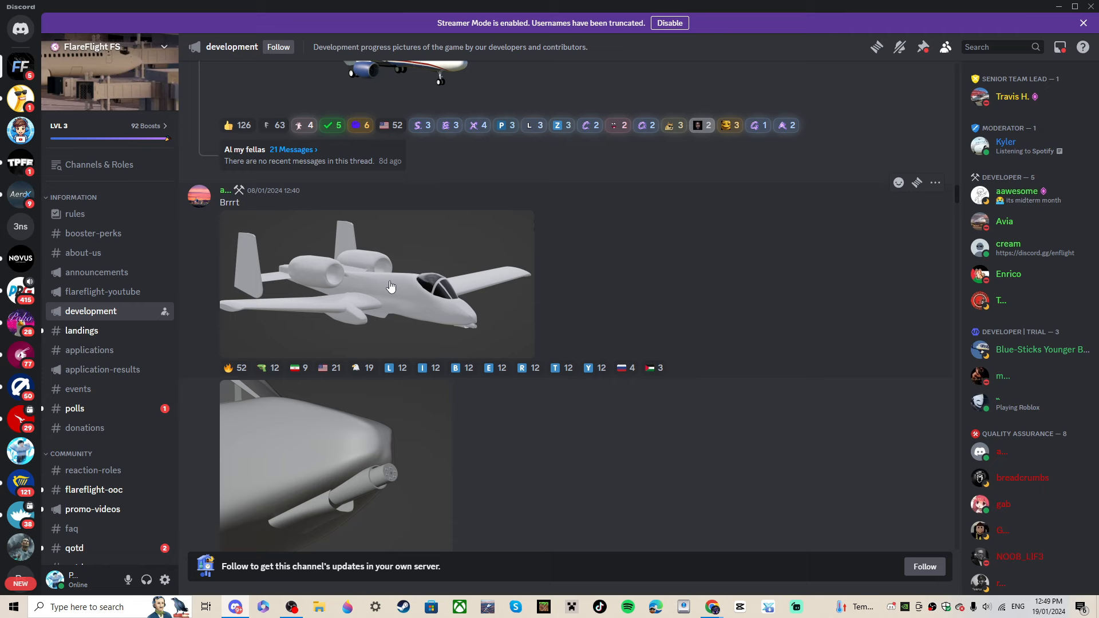
scroll("down", 3)
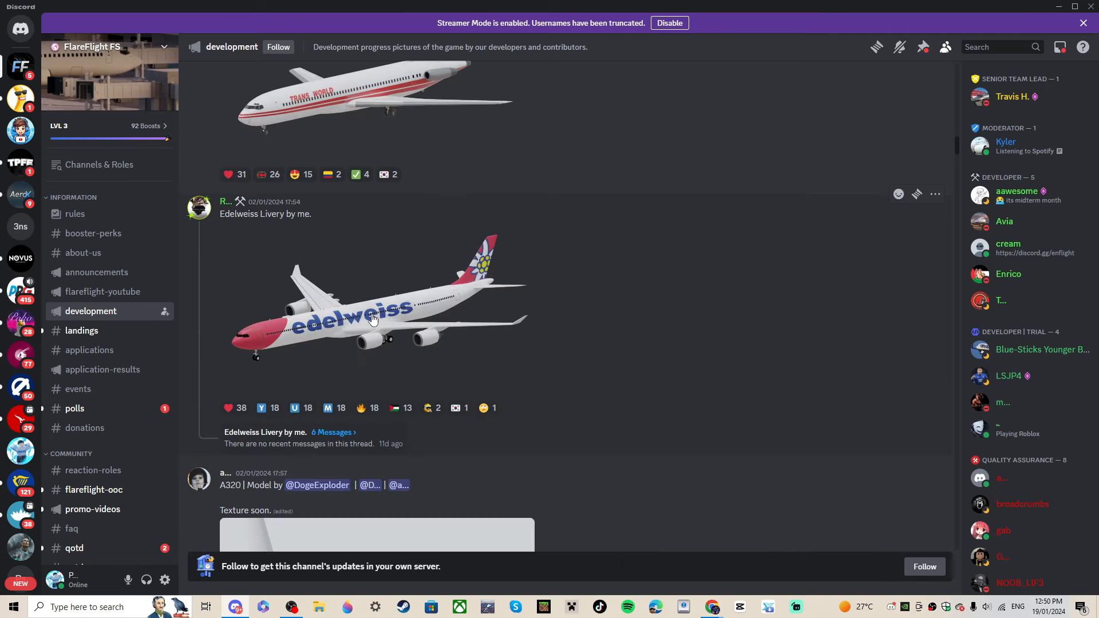
scroll("up", 3)
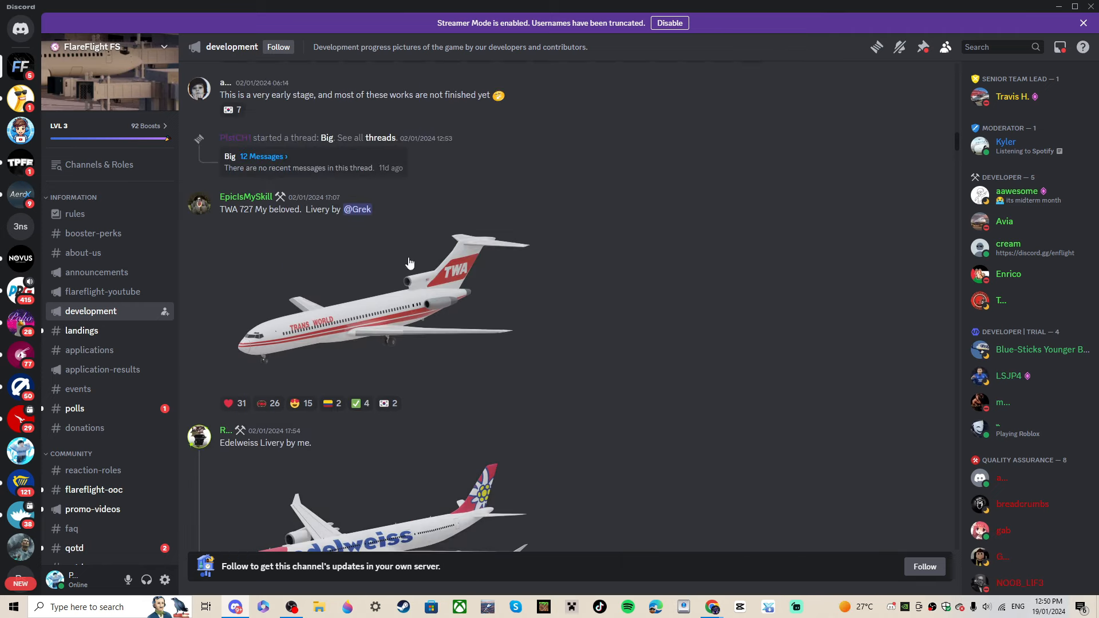
scroll("down", 3)
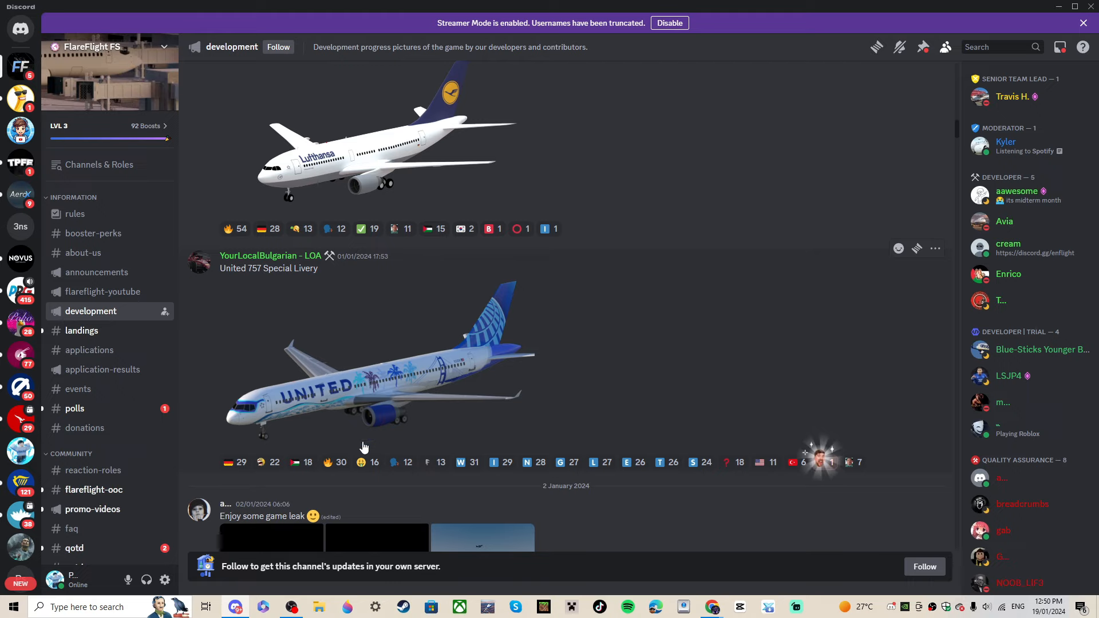
scroll("up", 3)
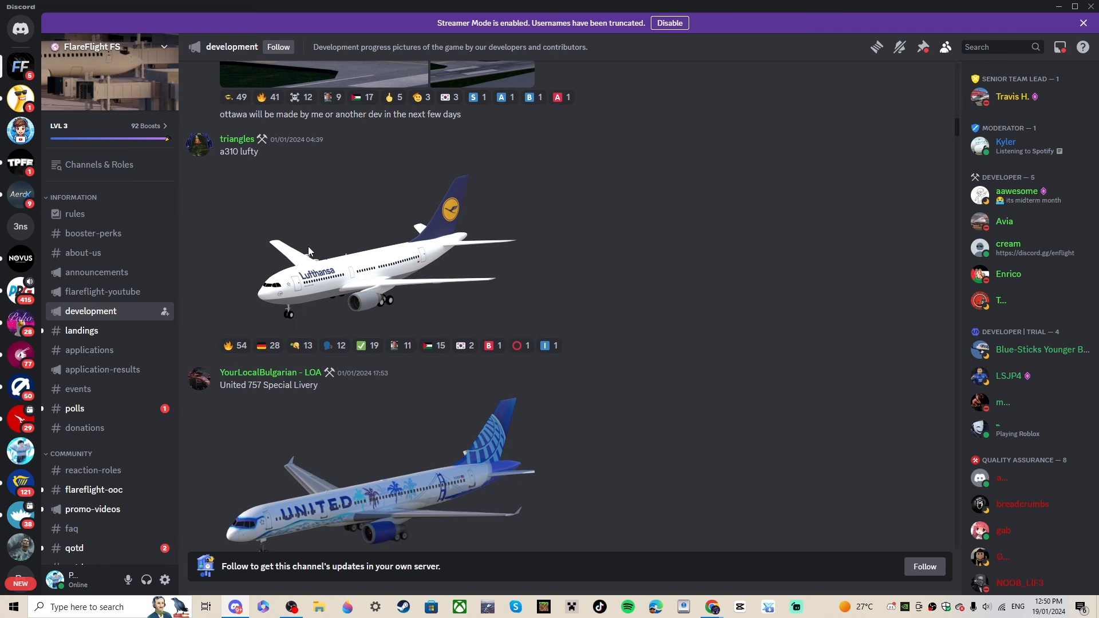
- Reach the late December 2023 posts and enlarge the A321 CFM render
scroll("up", 3)
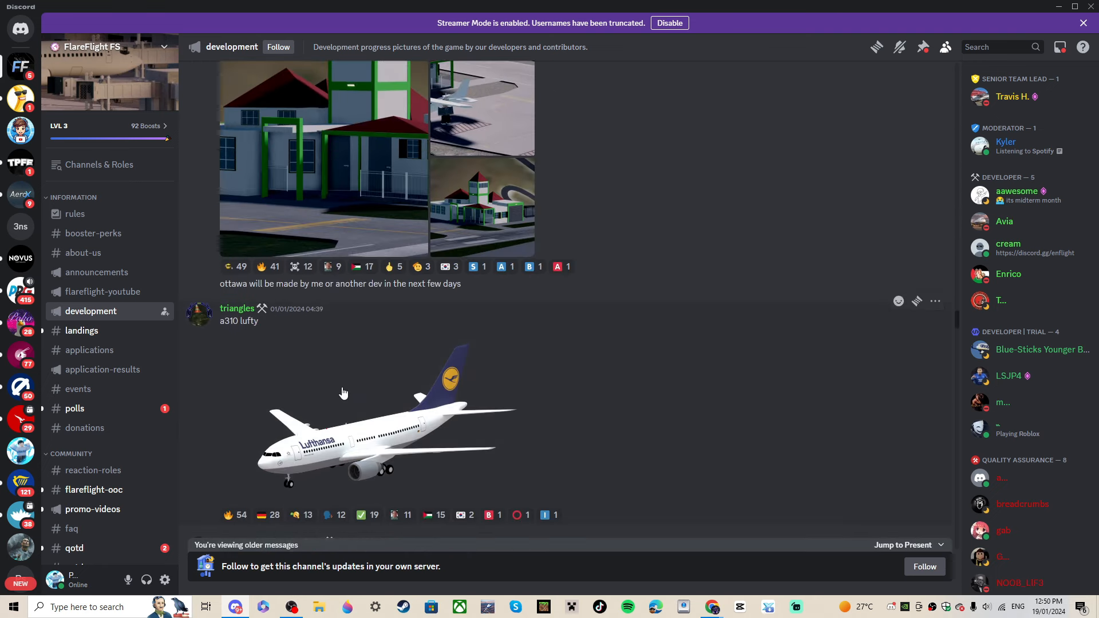
scroll("down", 3)
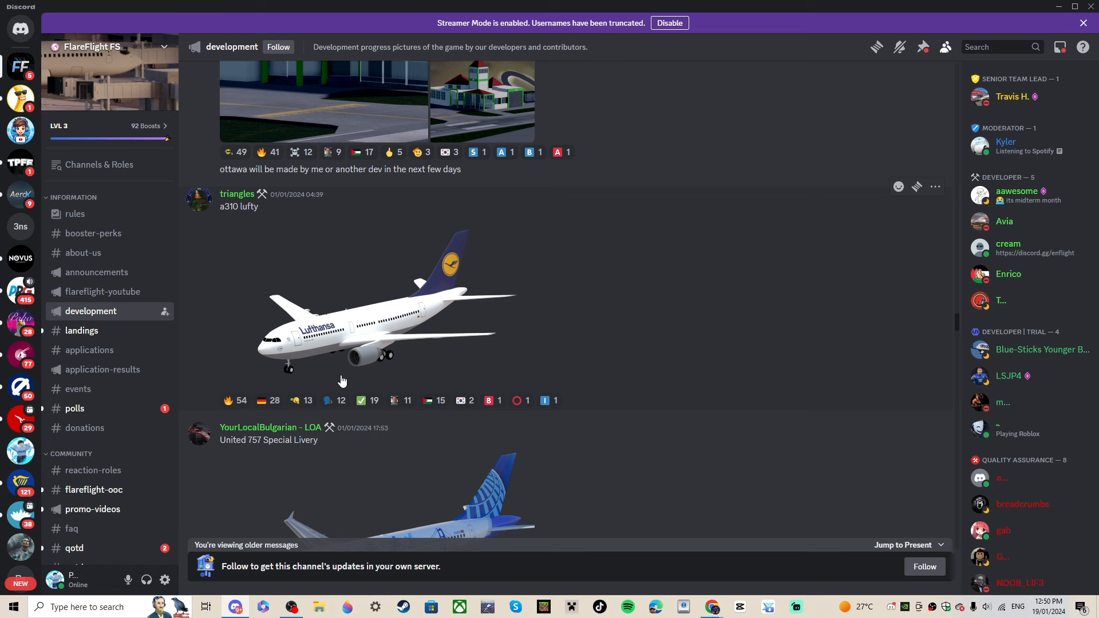
left_click(483, 98)
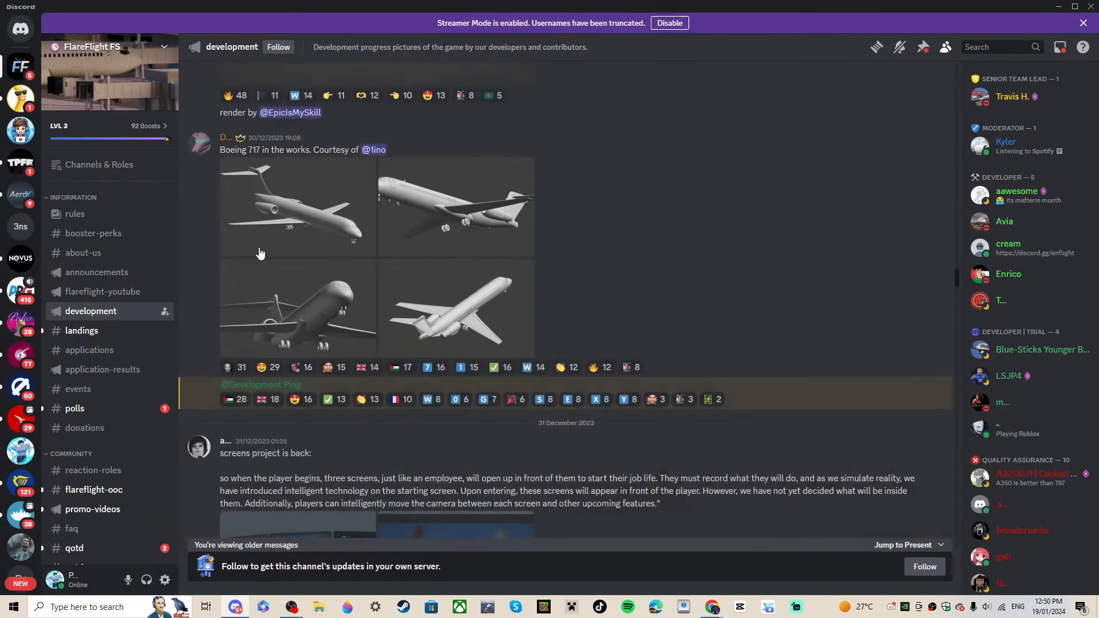
scroll("down", 3)
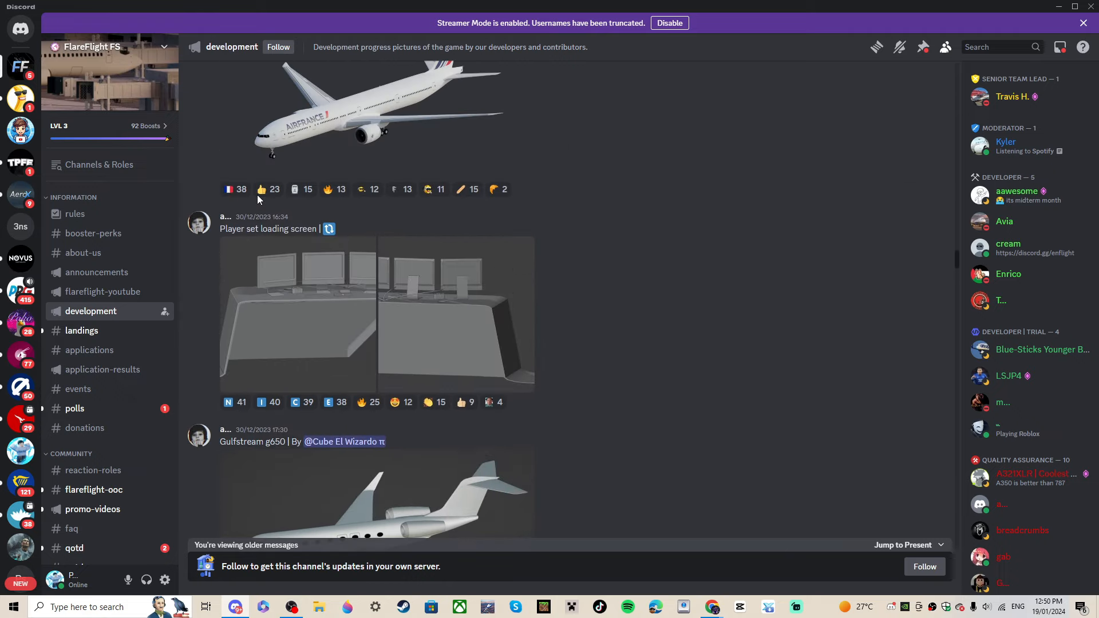
left_click(376, 112)
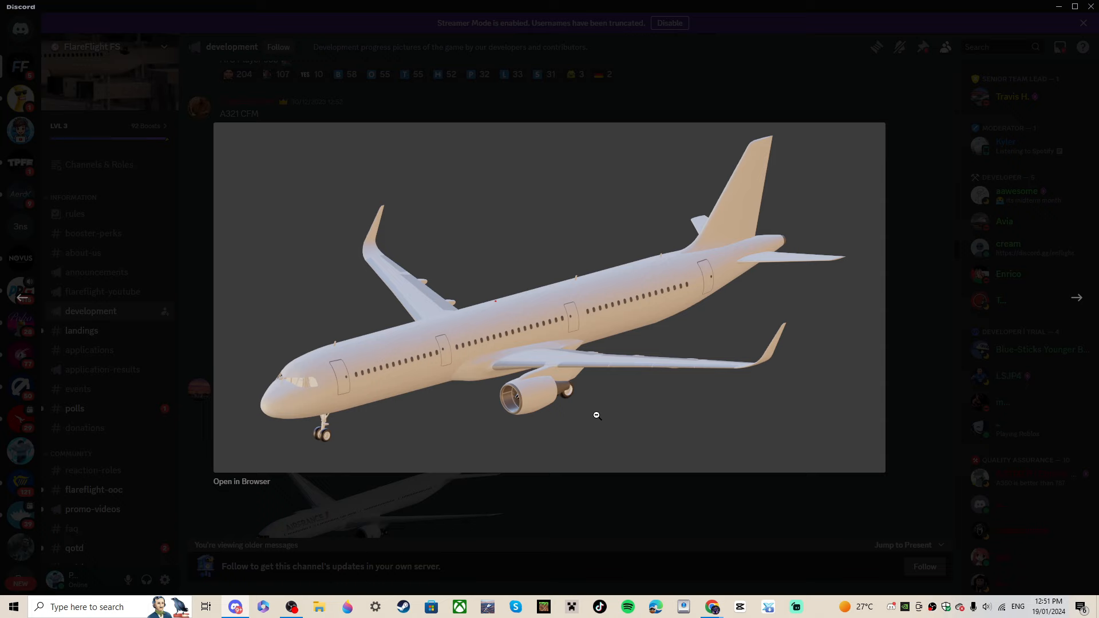
- Close the A321 render, view the A318 and A320 renders full-size, then close the viewer
left_click(597, 416)
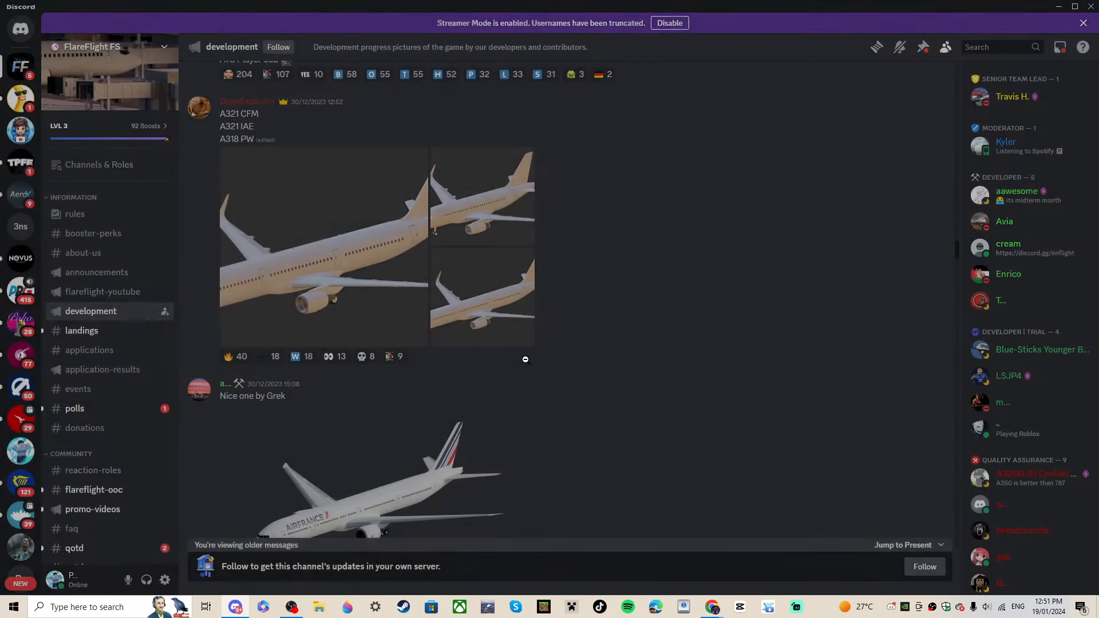
left_click(323, 245)
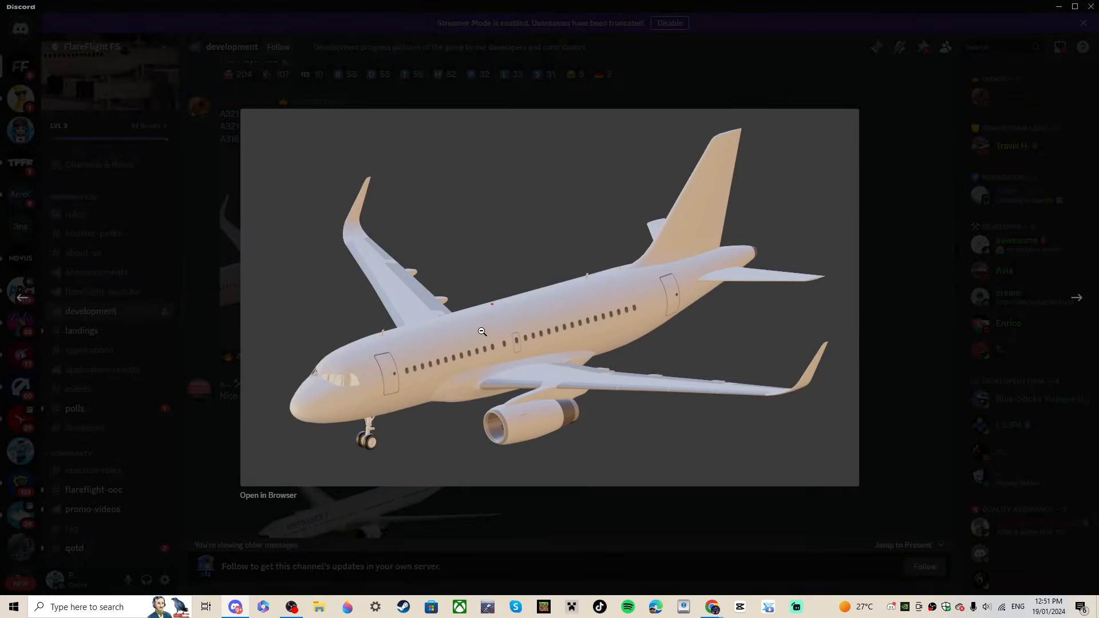
mouse_move(486, 423)
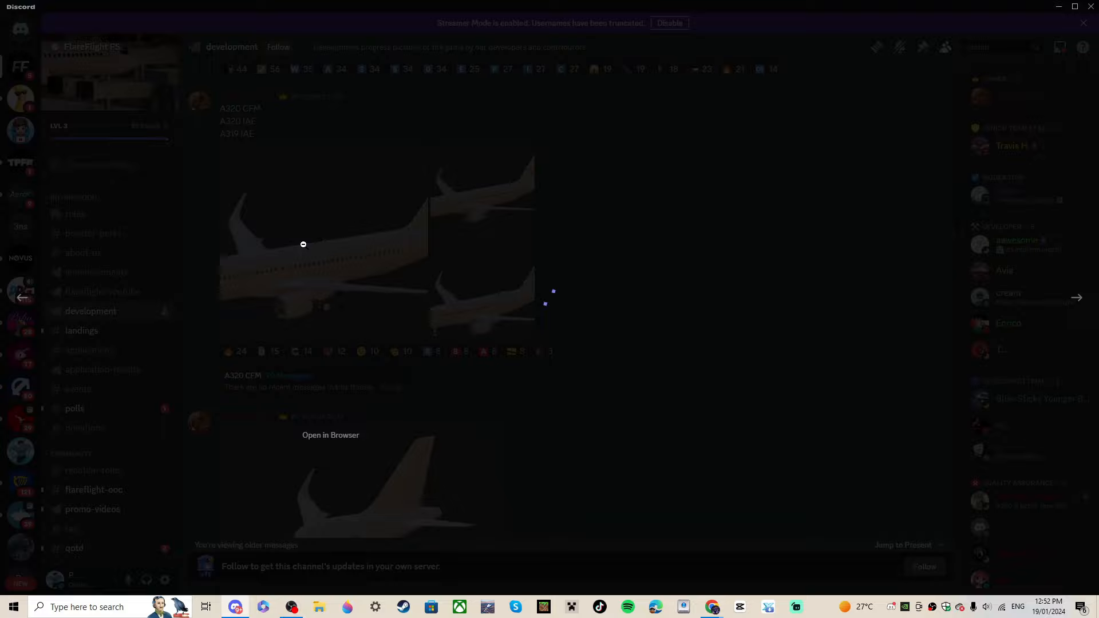
left_click(323, 245)
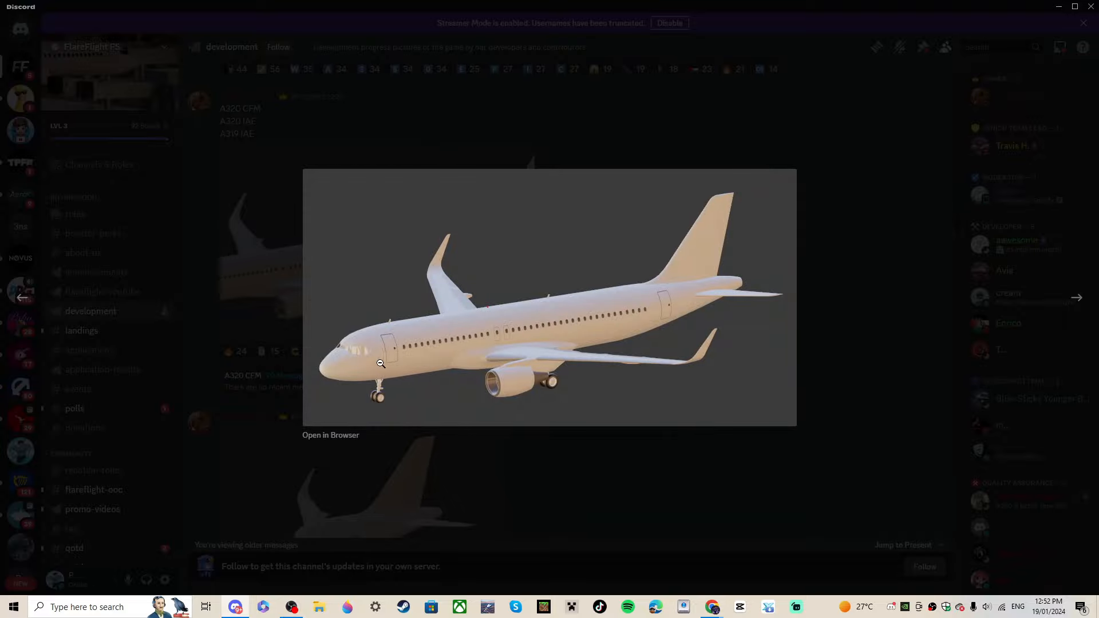
mouse_move(486, 314)
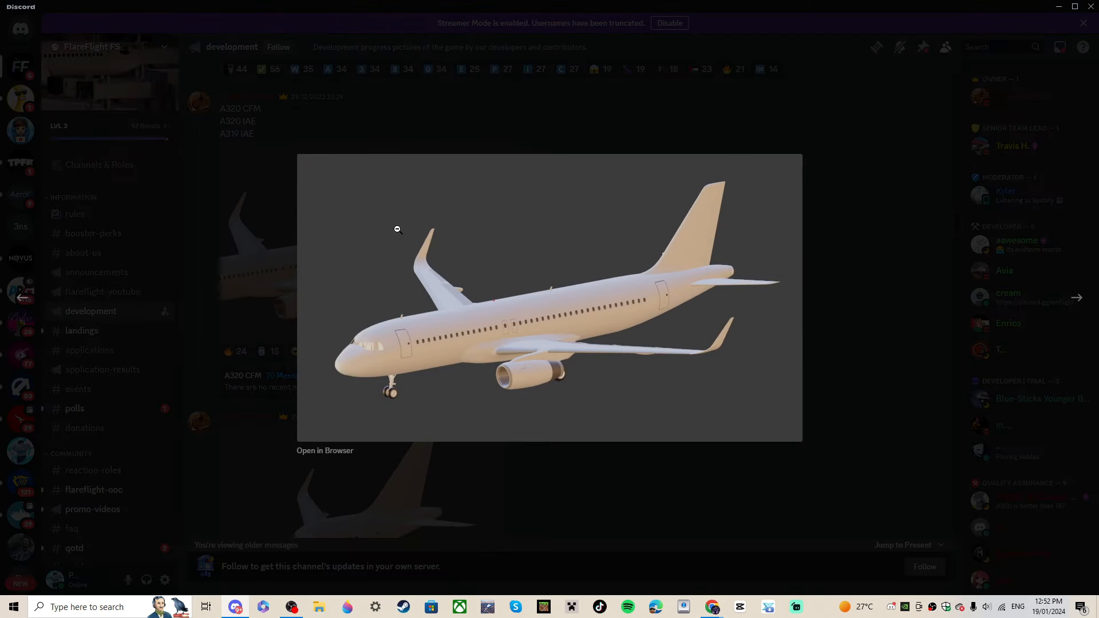
left_click(398, 229)
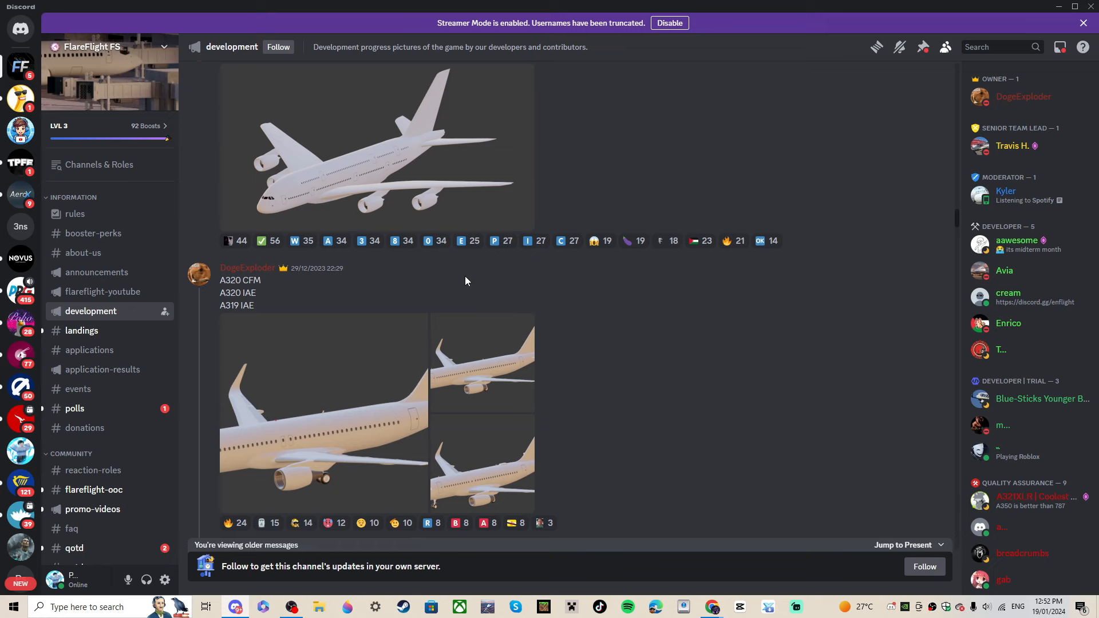
- Scroll back through the channel toward the Qatar 777 post
scroll("up", 3)
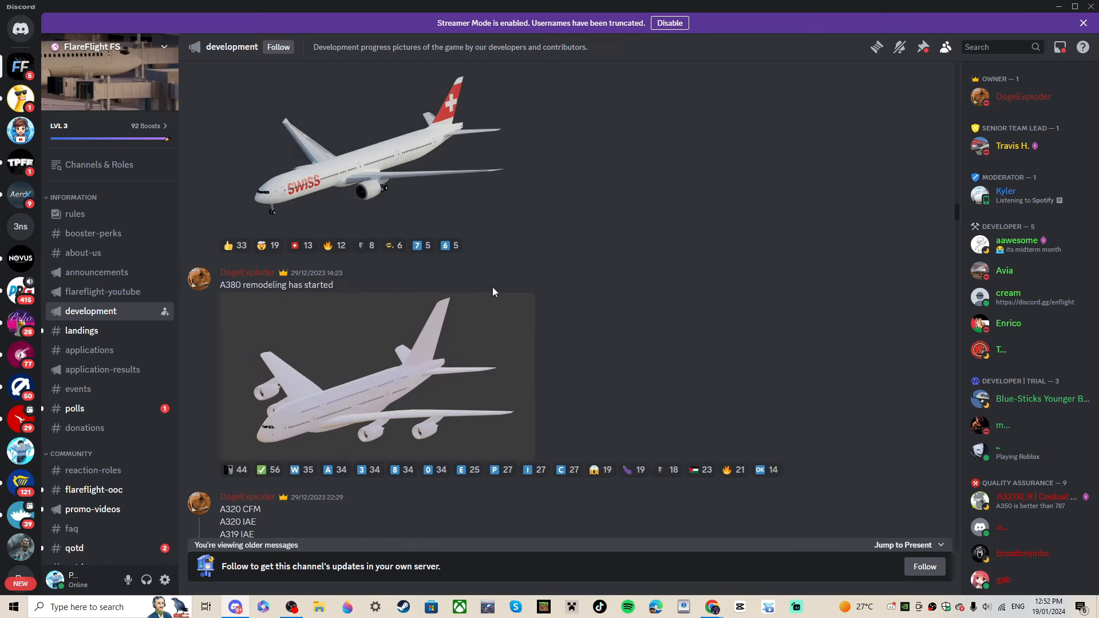
mouse_move(442, 360)
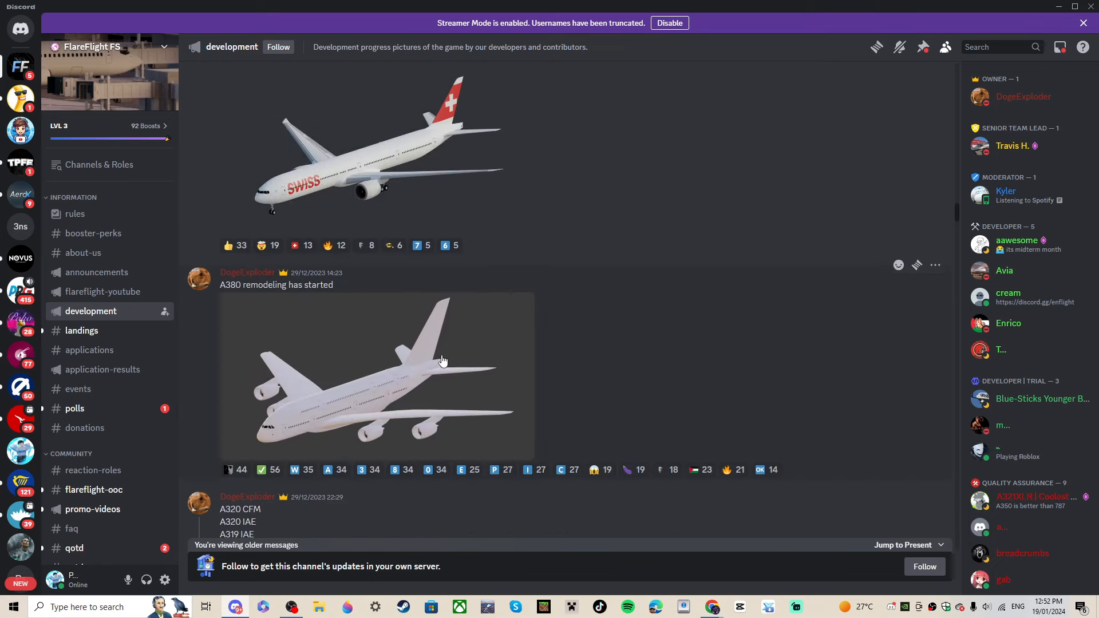
scroll("down", 3)
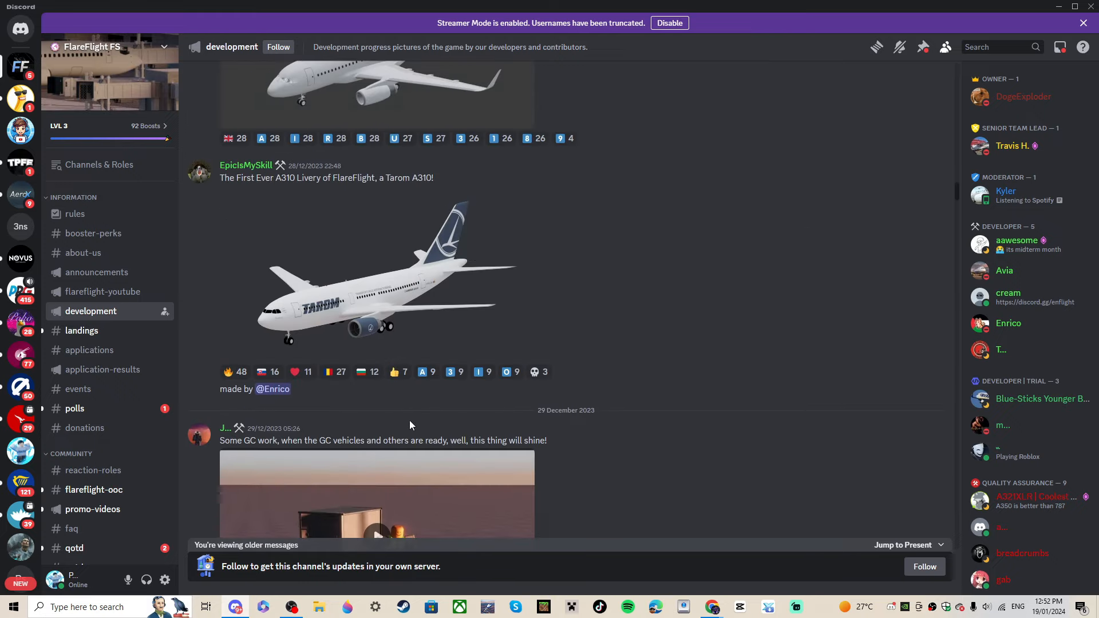
scroll("up", 3)
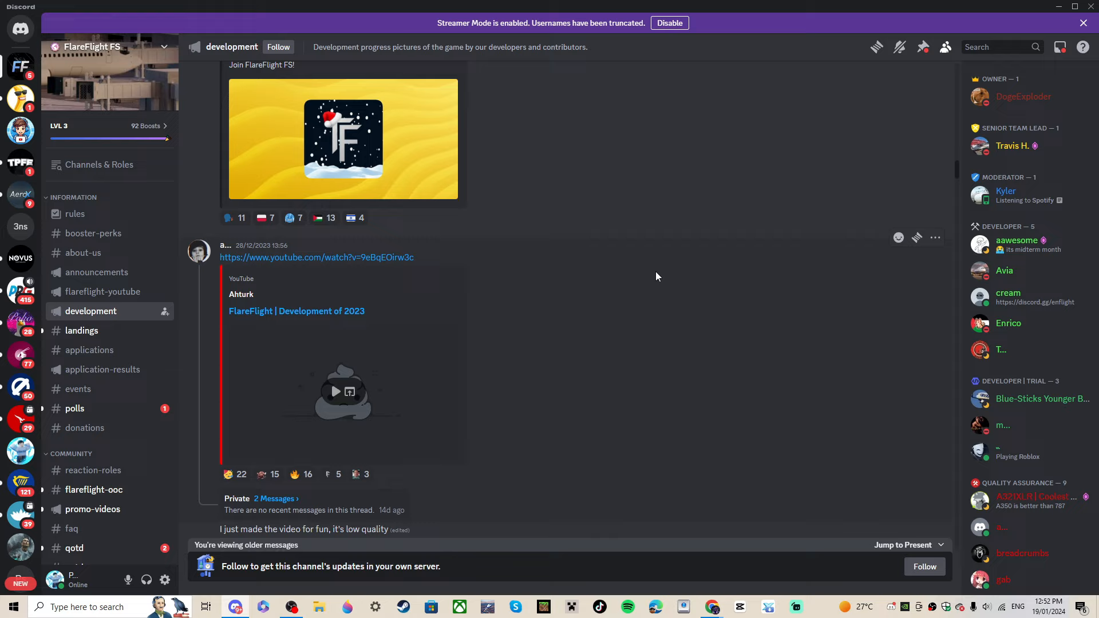
scroll("up", 3)
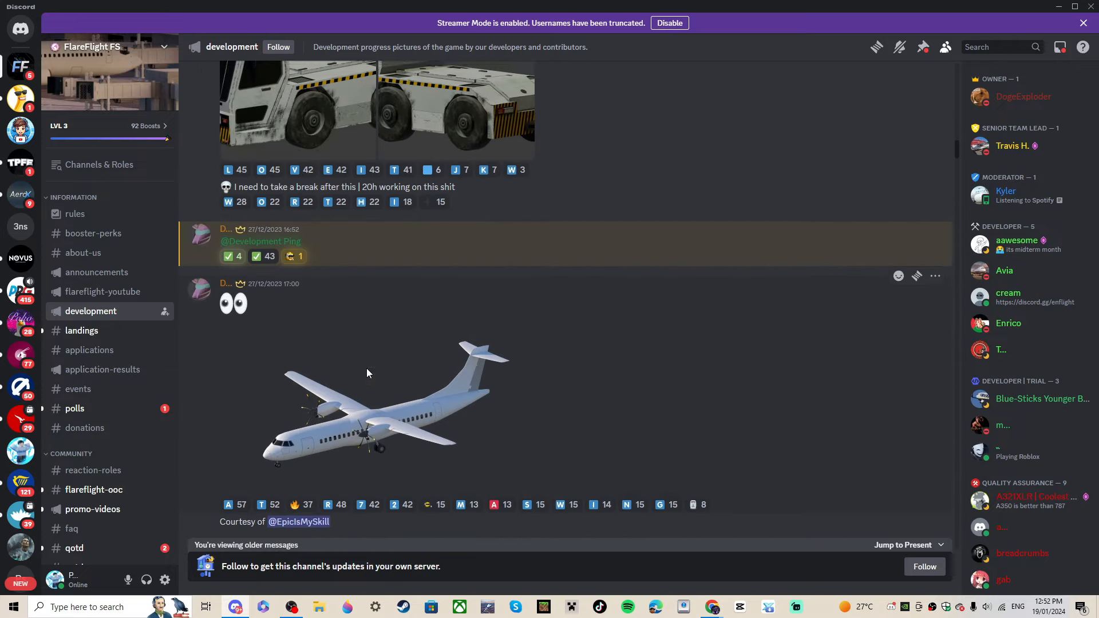
scroll("up", 3)
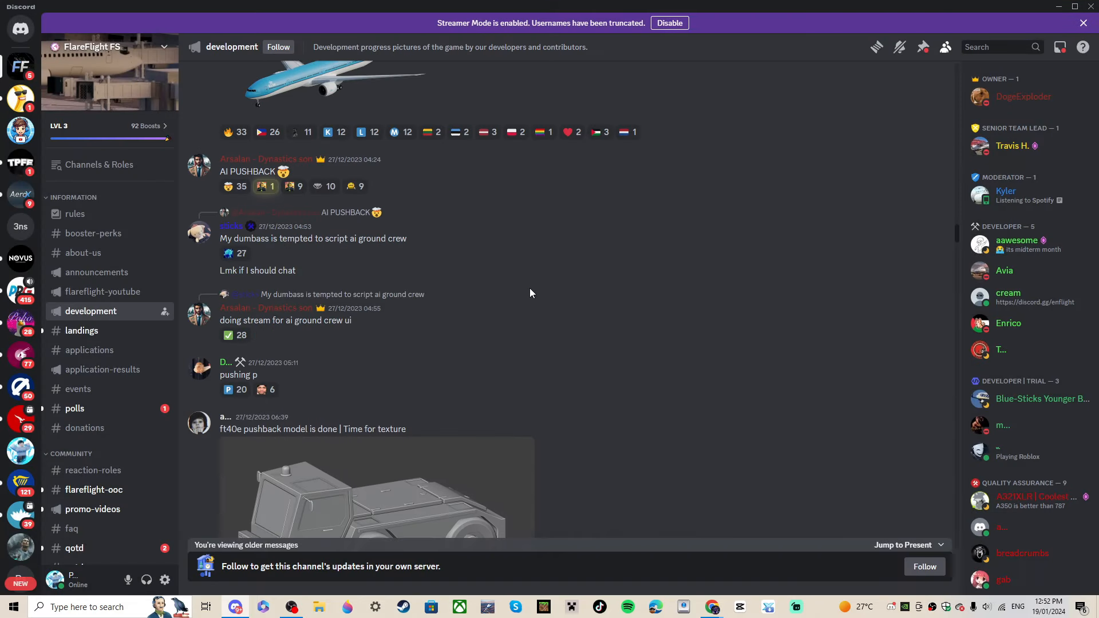
- Reach the 24 December posts and enlarge the South African Airways airliner render
scroll("down", 3)
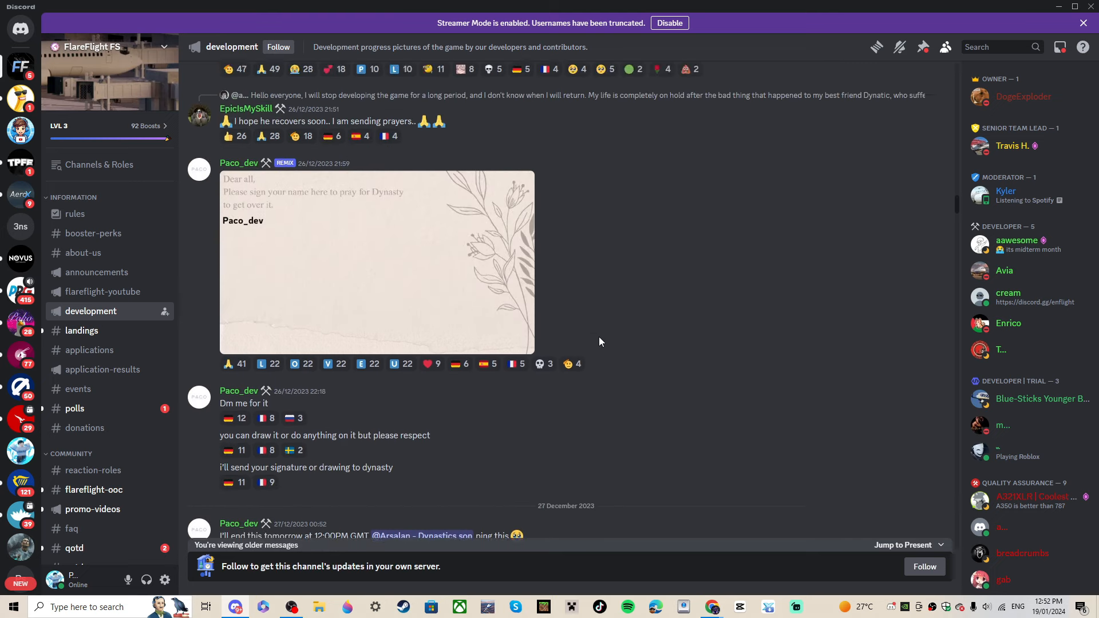
scroll("up", 3)
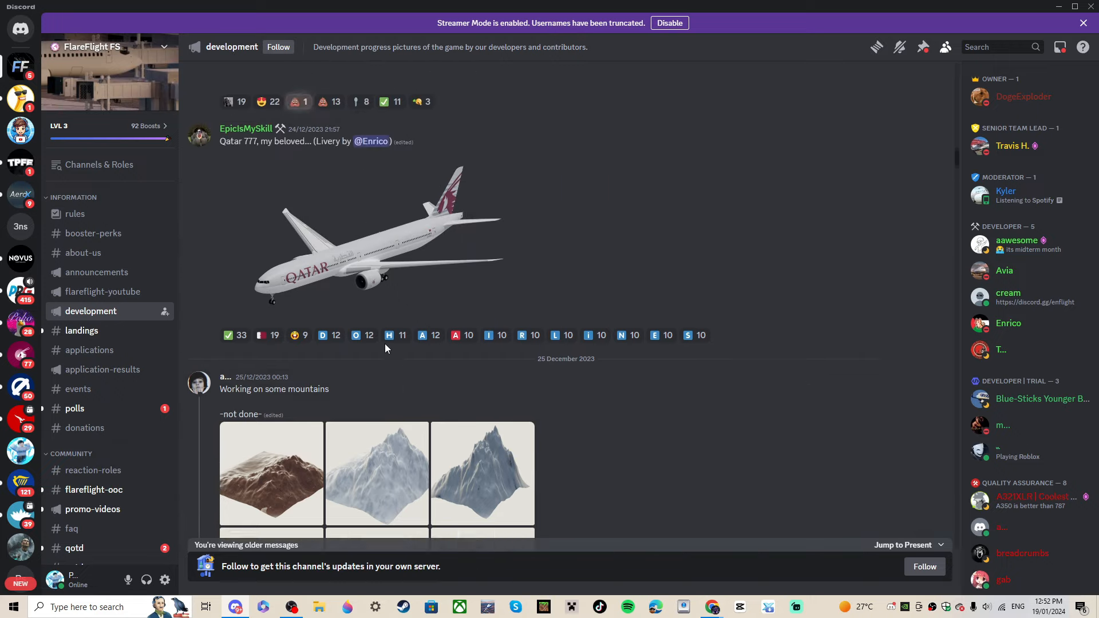
scroll("up", 3)
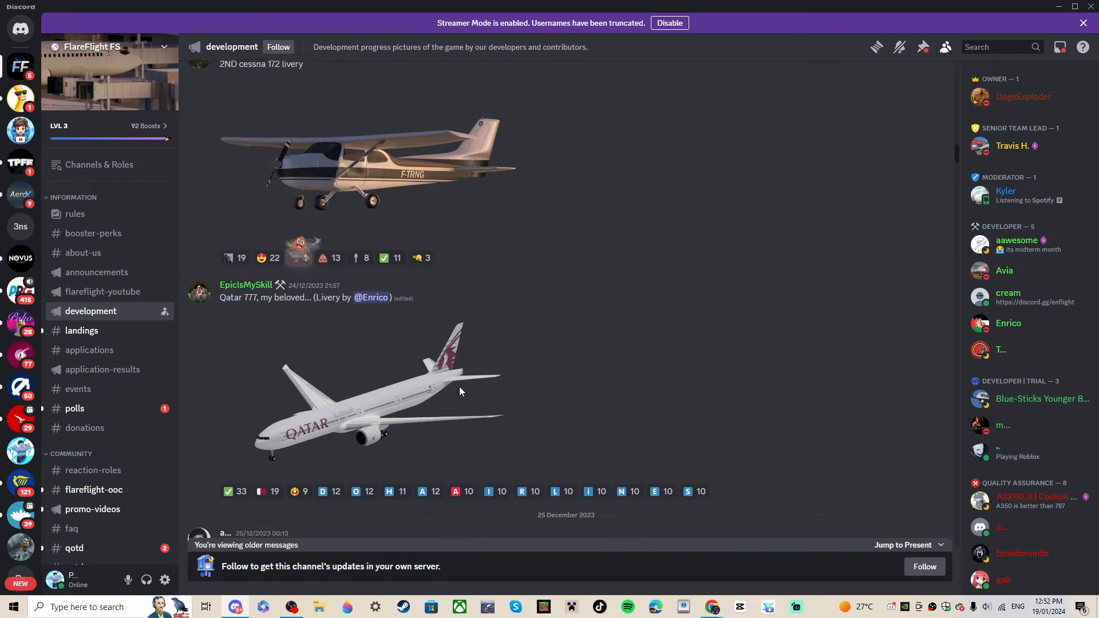
left_click(371, 389)
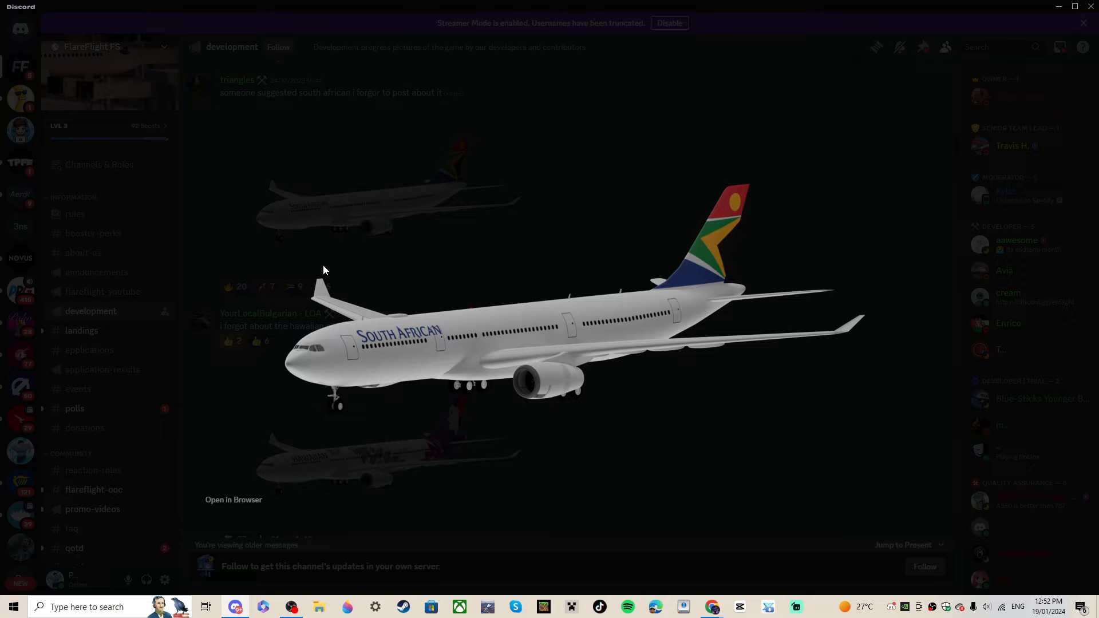
mouse_move(299, 351)
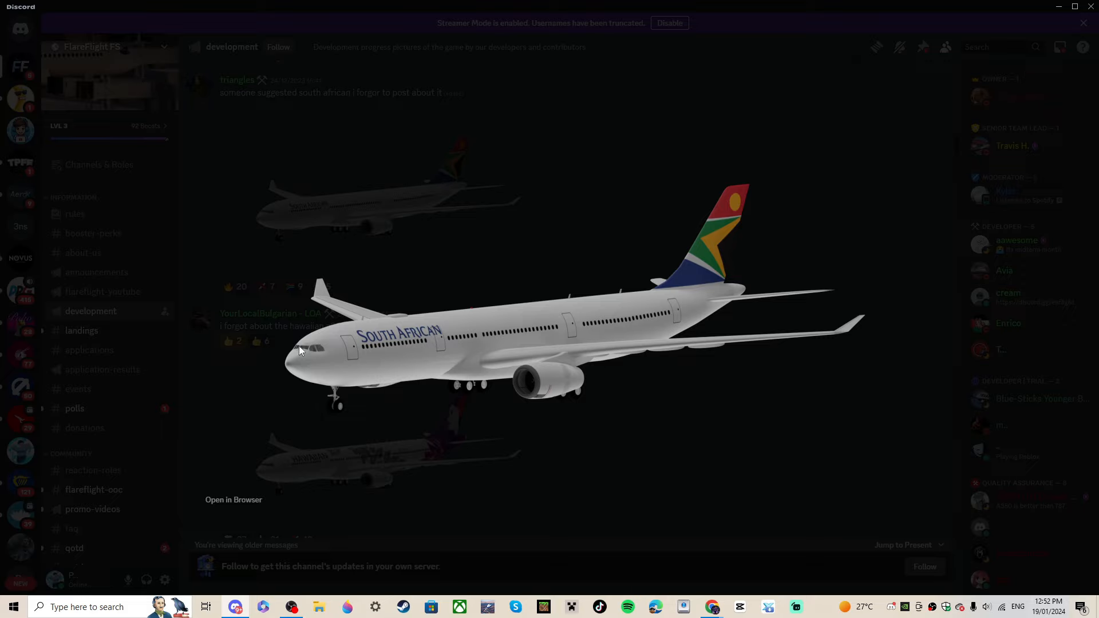
mouse_move(226, 233)
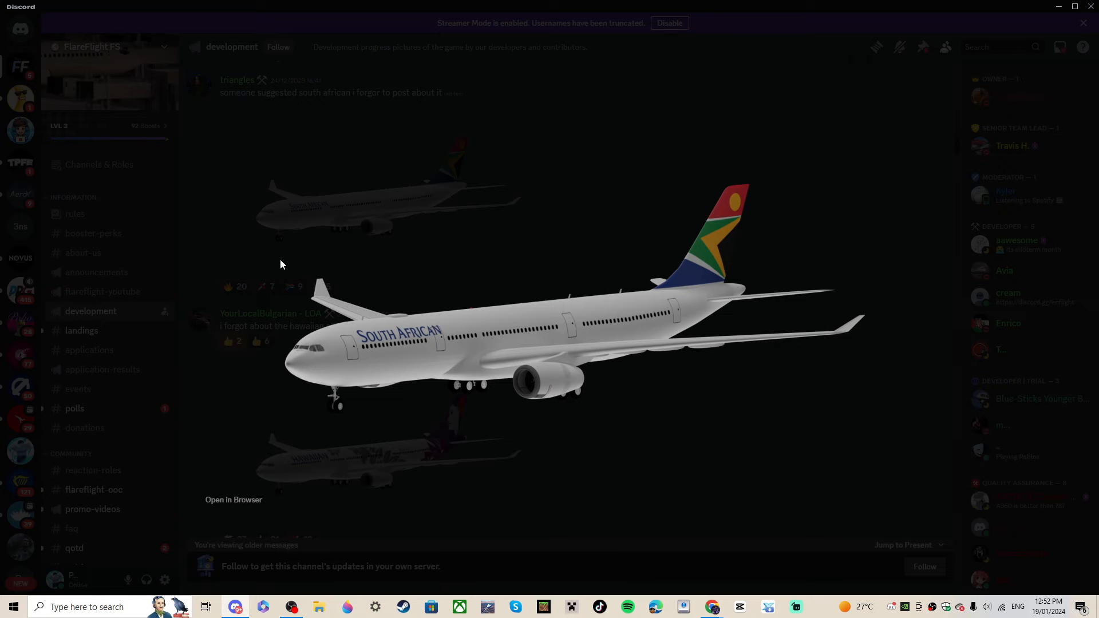
mouse_move(192, 219)
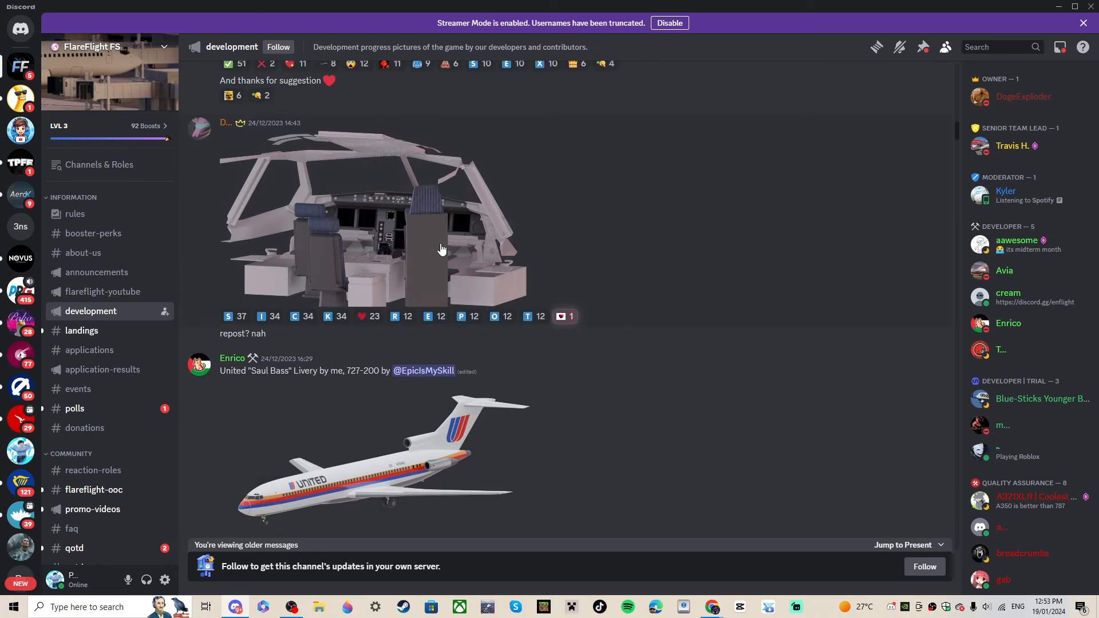
- Scroll up to the 24 December cockpit and landing gear renders with the United 727 livery
scroll("up", 3)
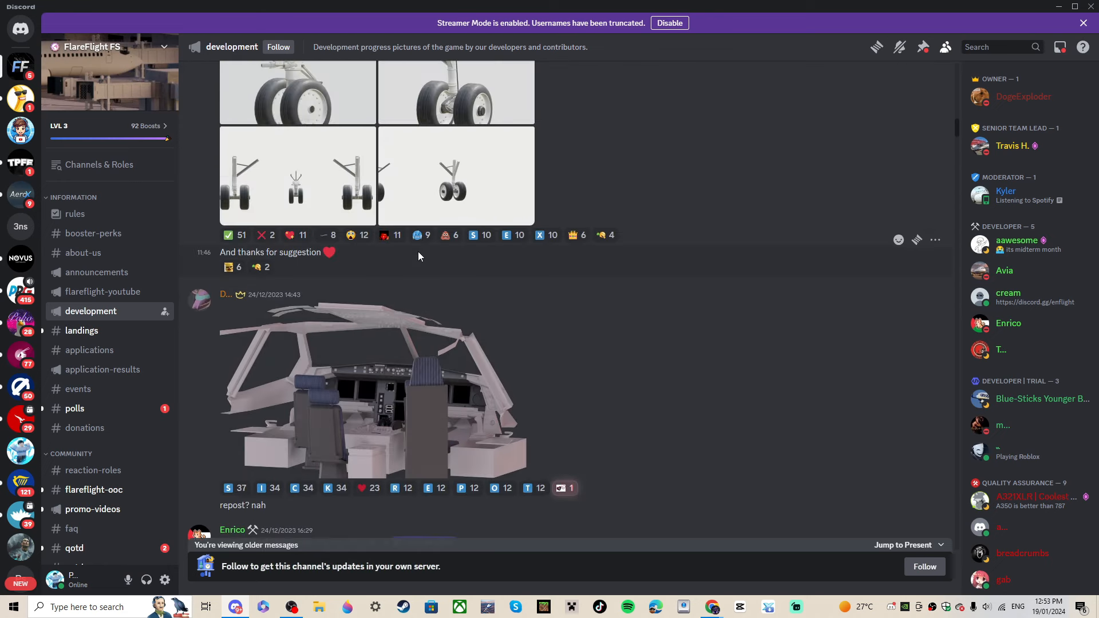